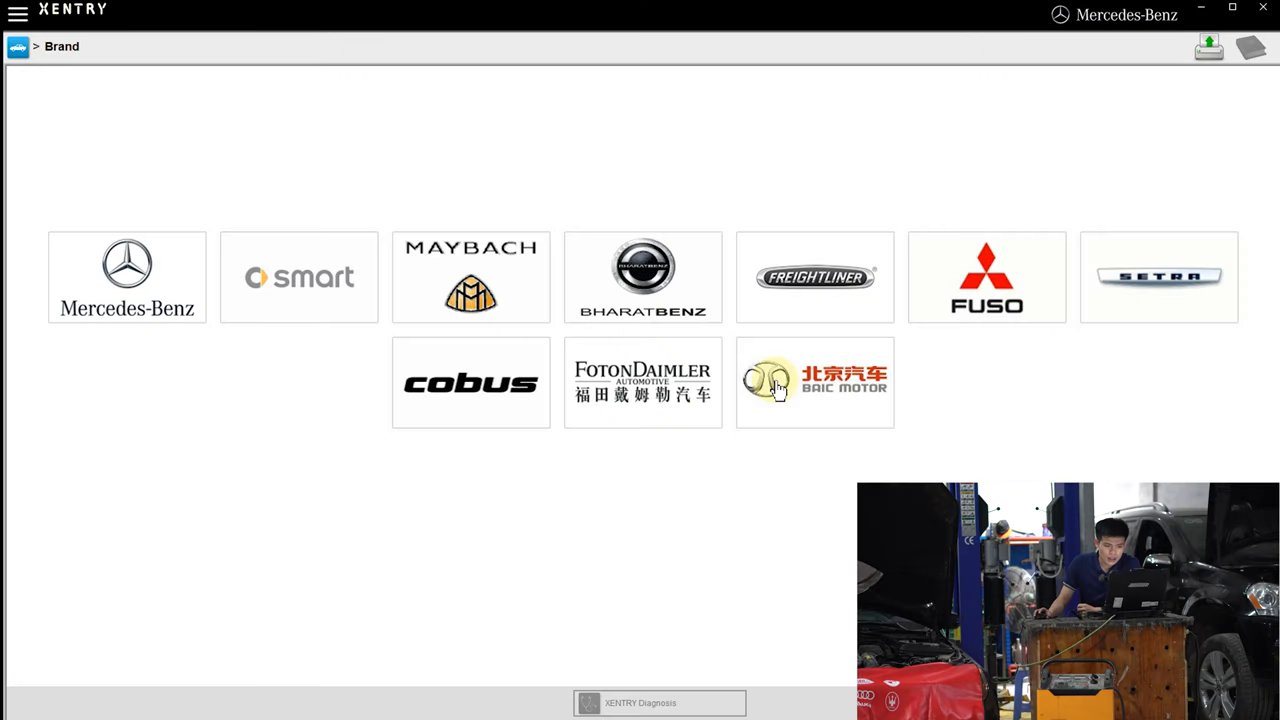
mouse_move(128, 152)
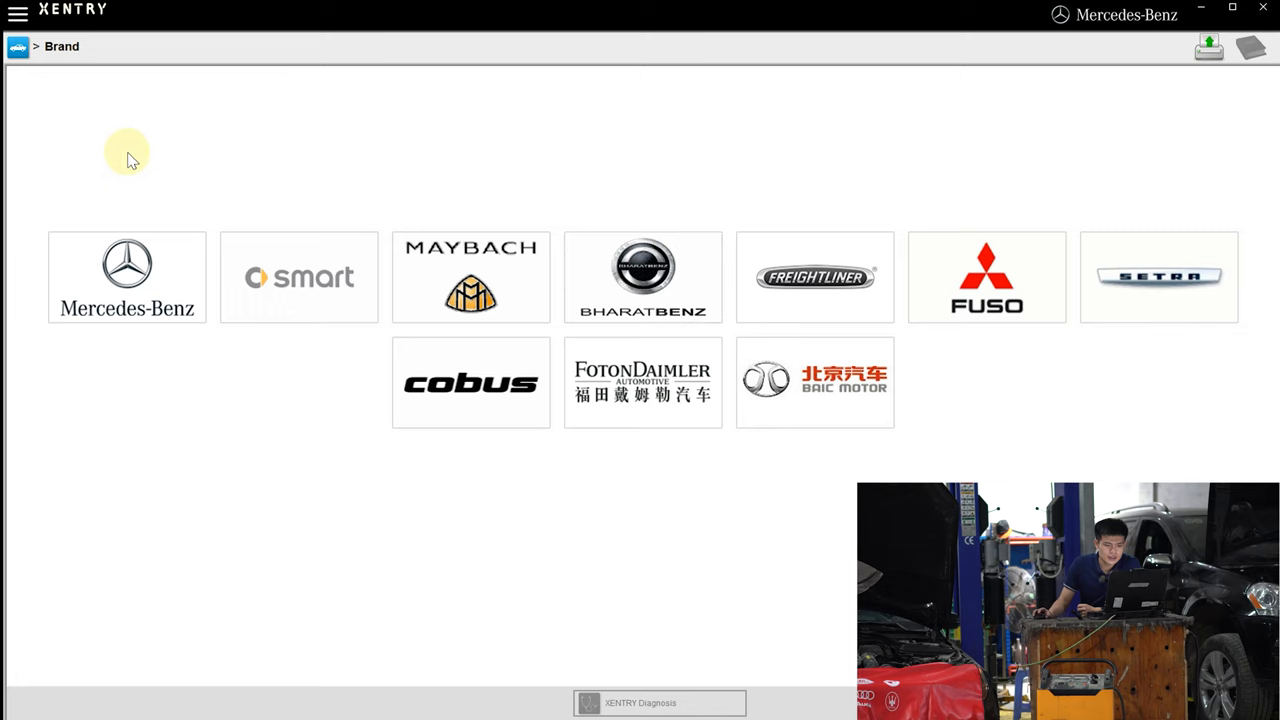
mouse_move(364, 284)
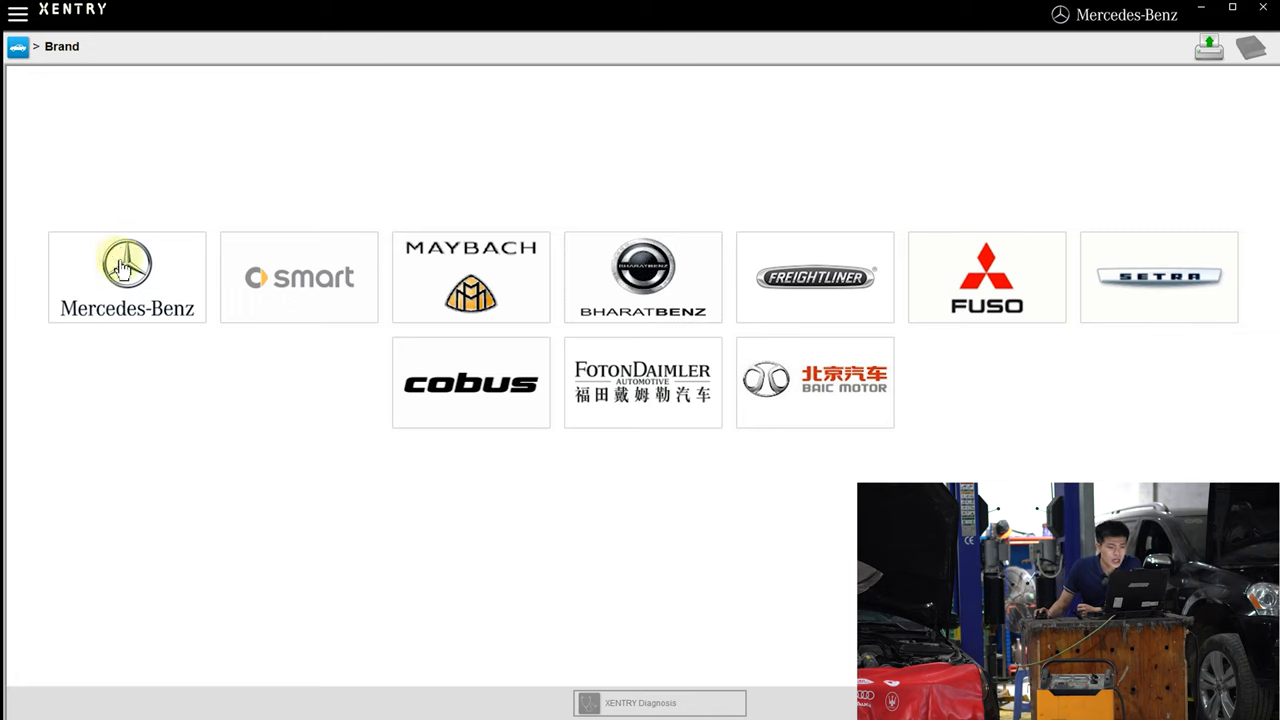
Choose Mercedes-Benz as the vehicle brand to show its product groups.
click(128, 276)
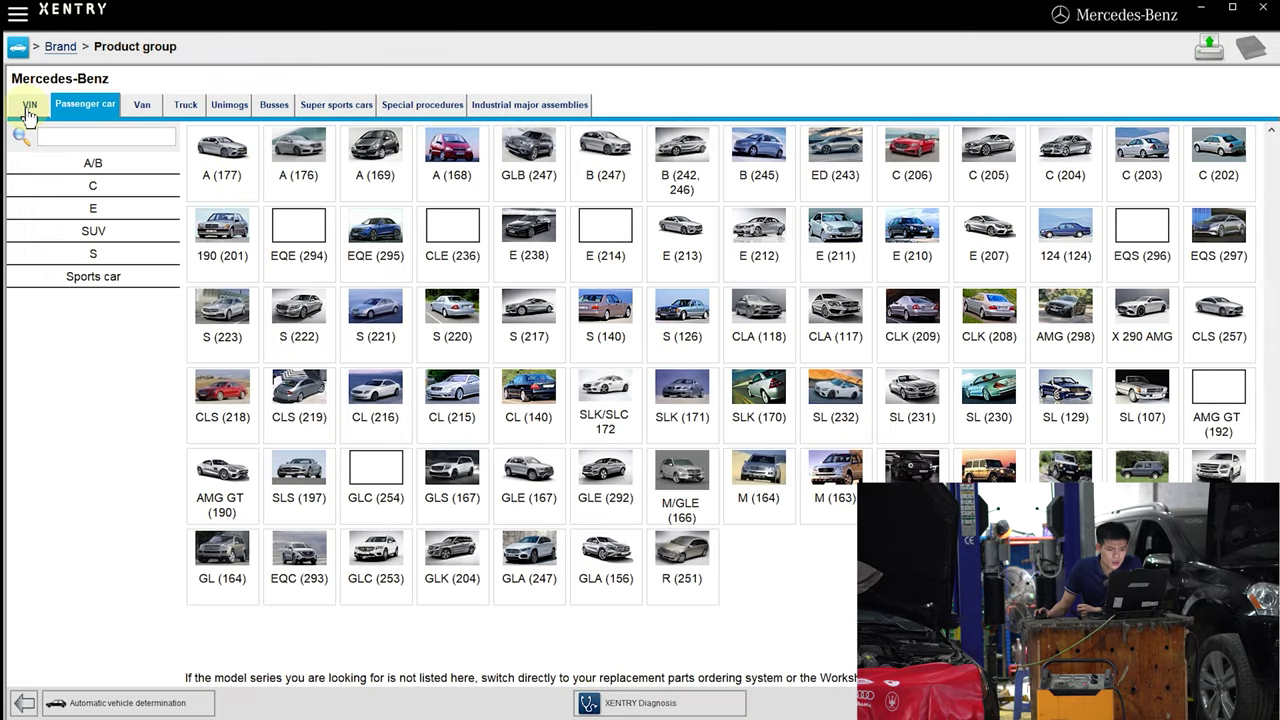
click(28, 104)
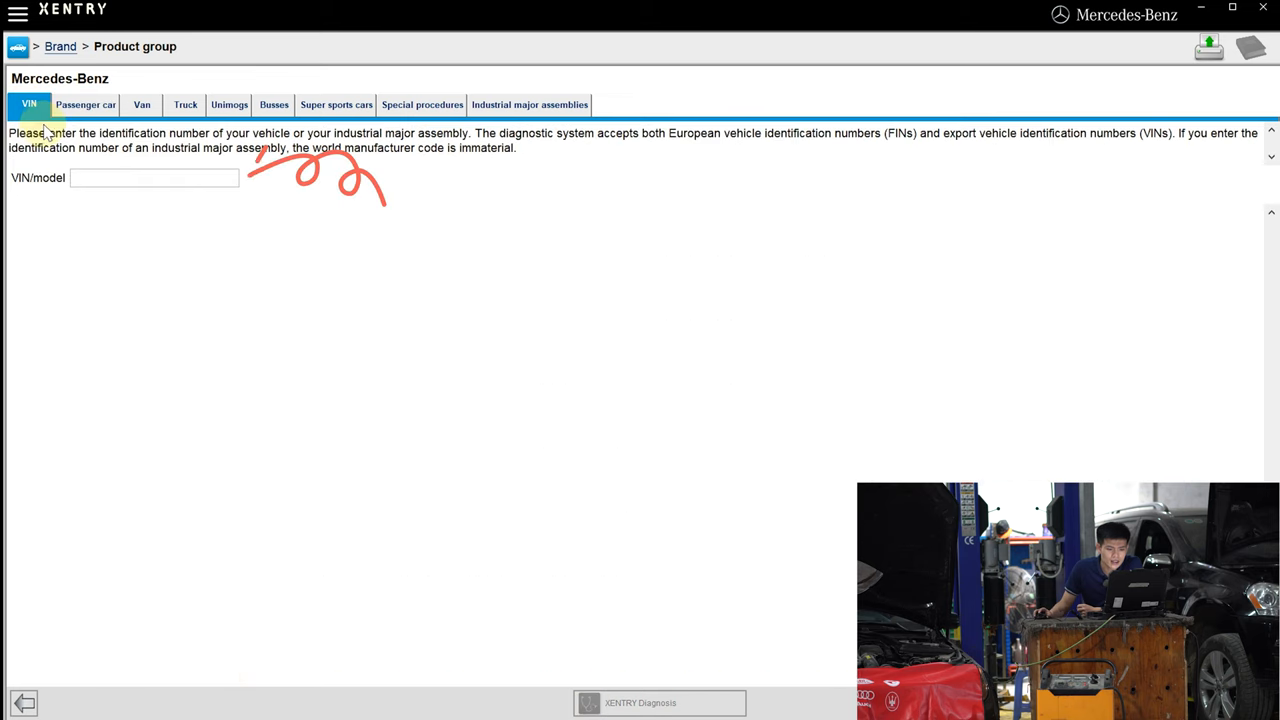
click(156, 176)
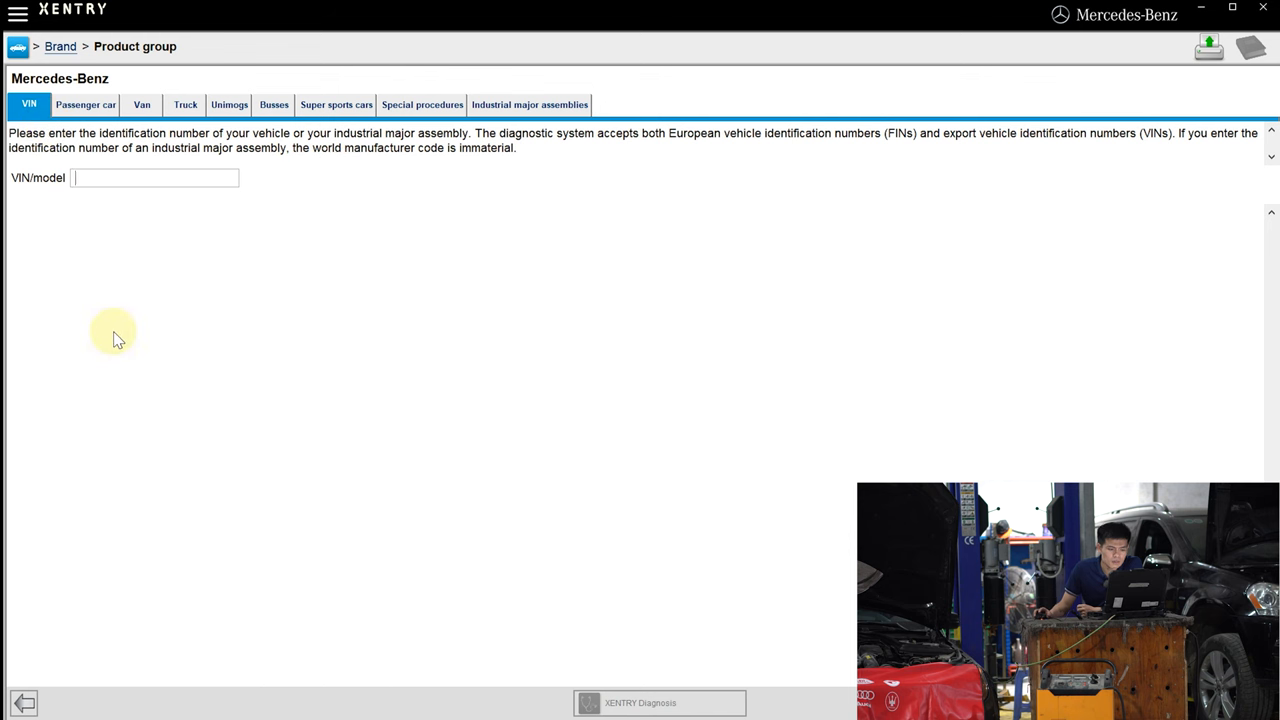
click(84, 104)
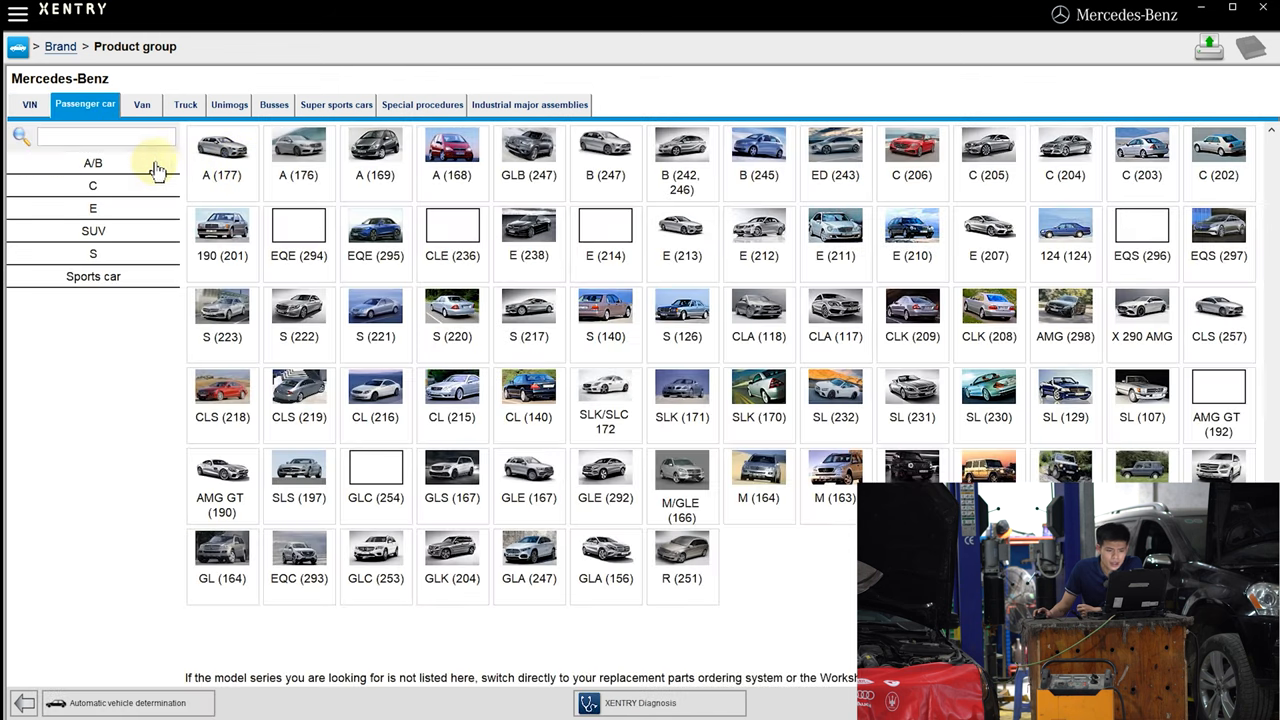
click(92, 232)
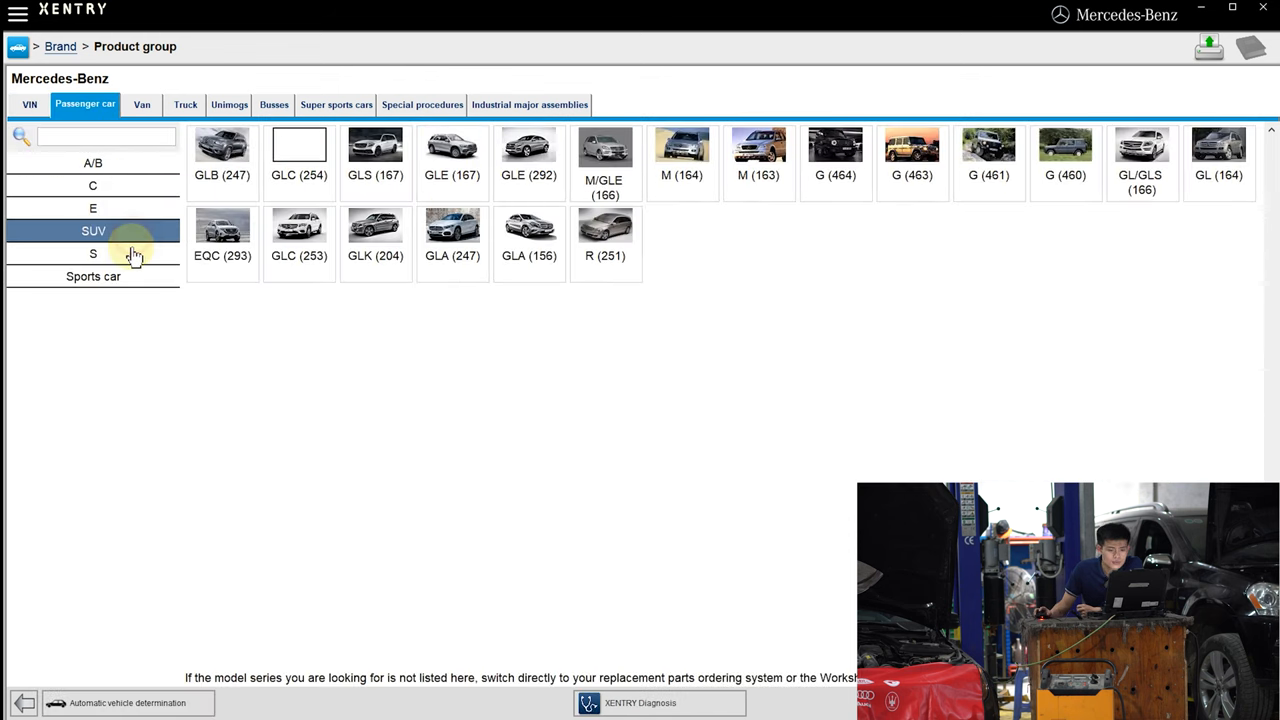
click(92, 164)
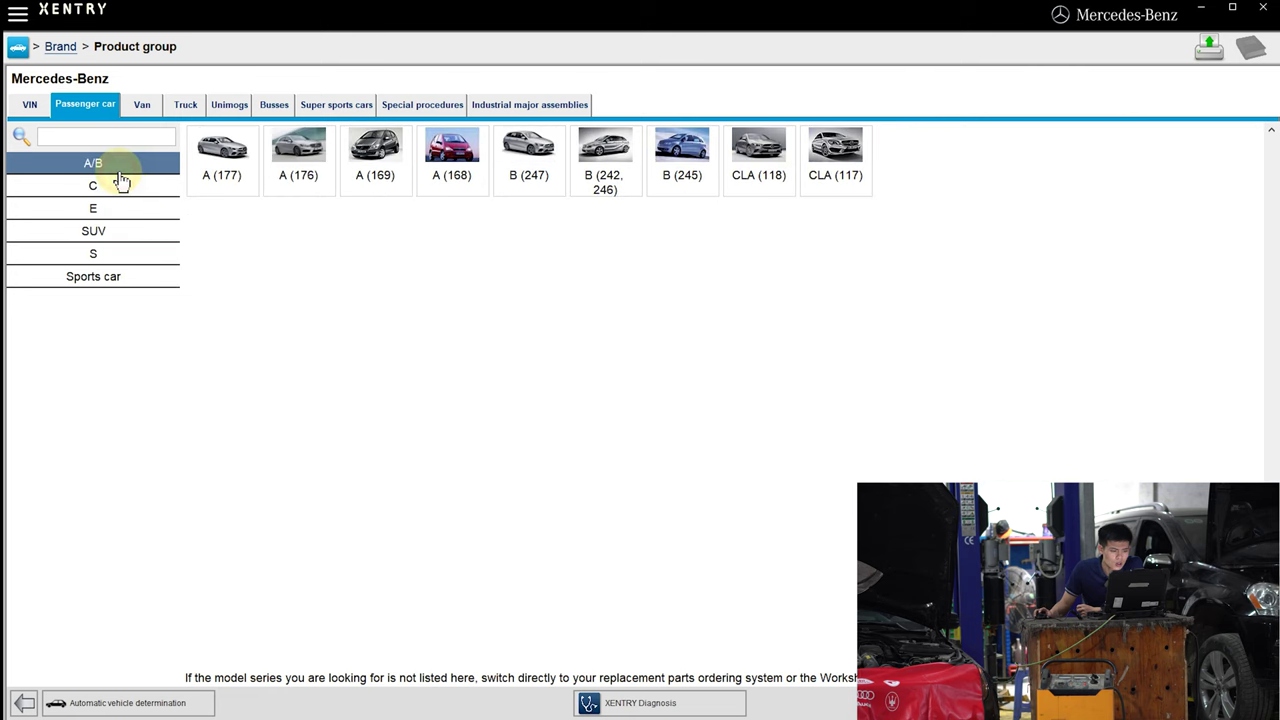
click(92, 208)
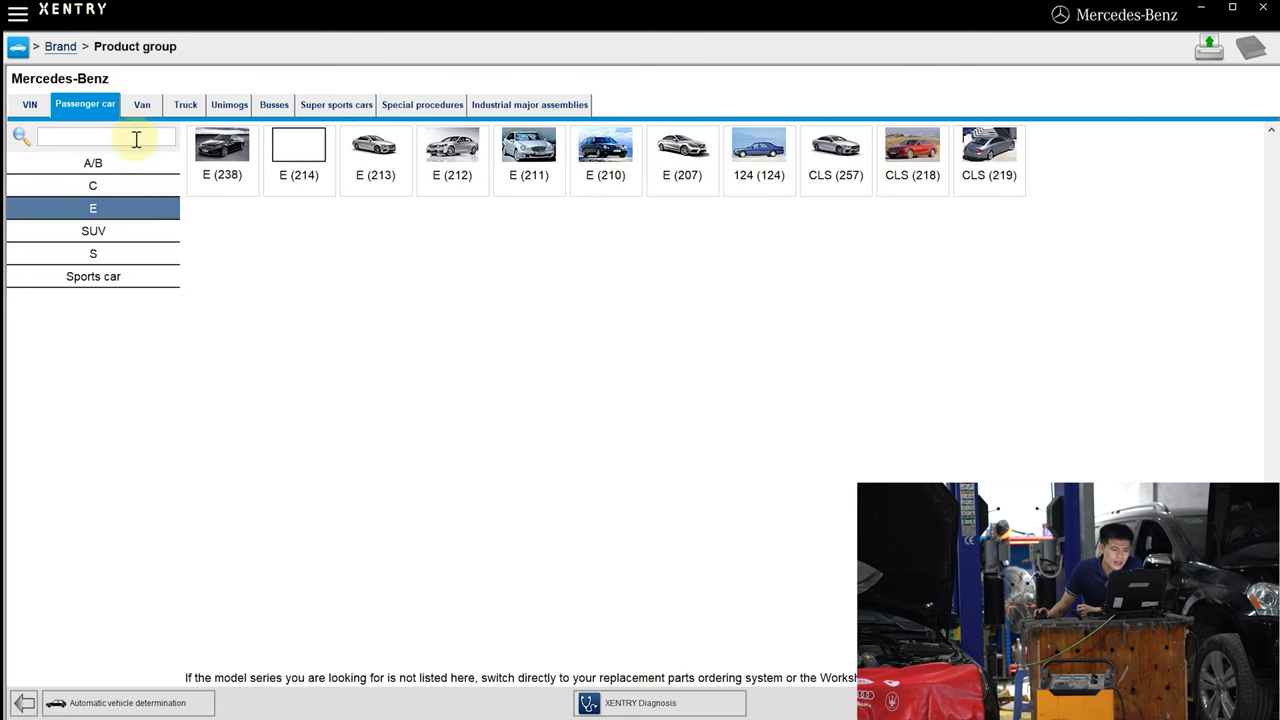
click(142, 104)
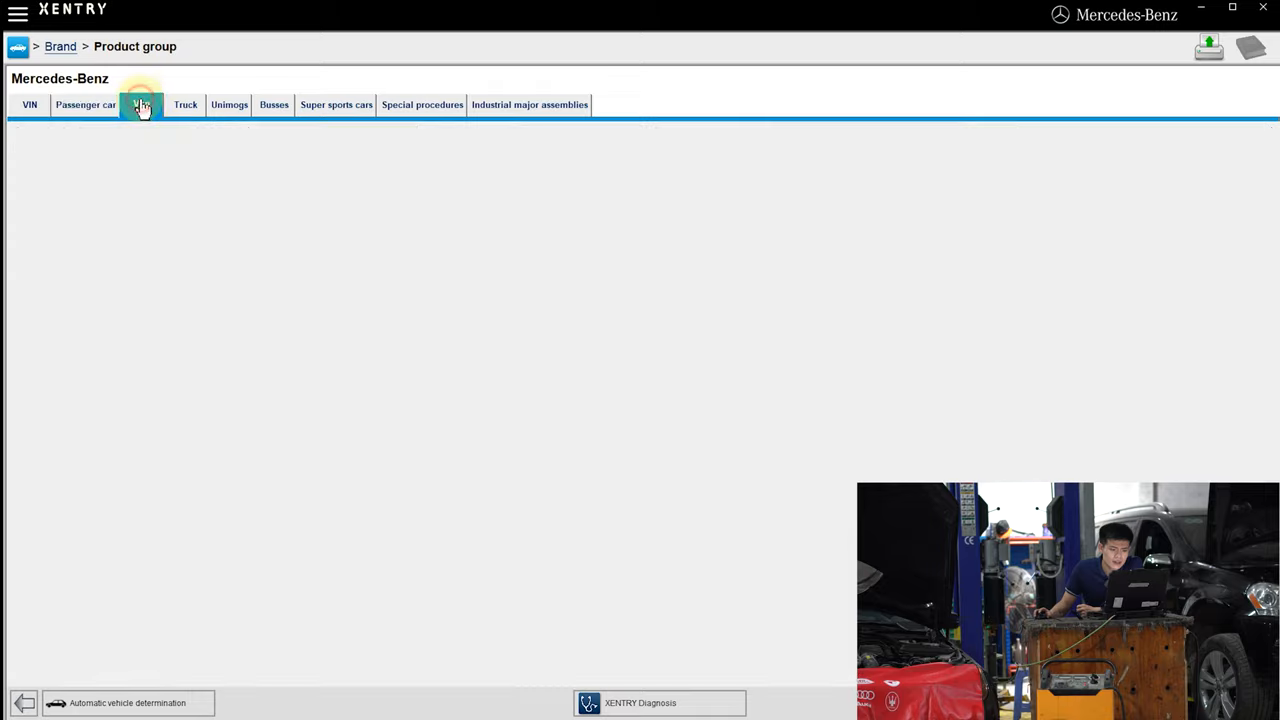
click(140, 104)
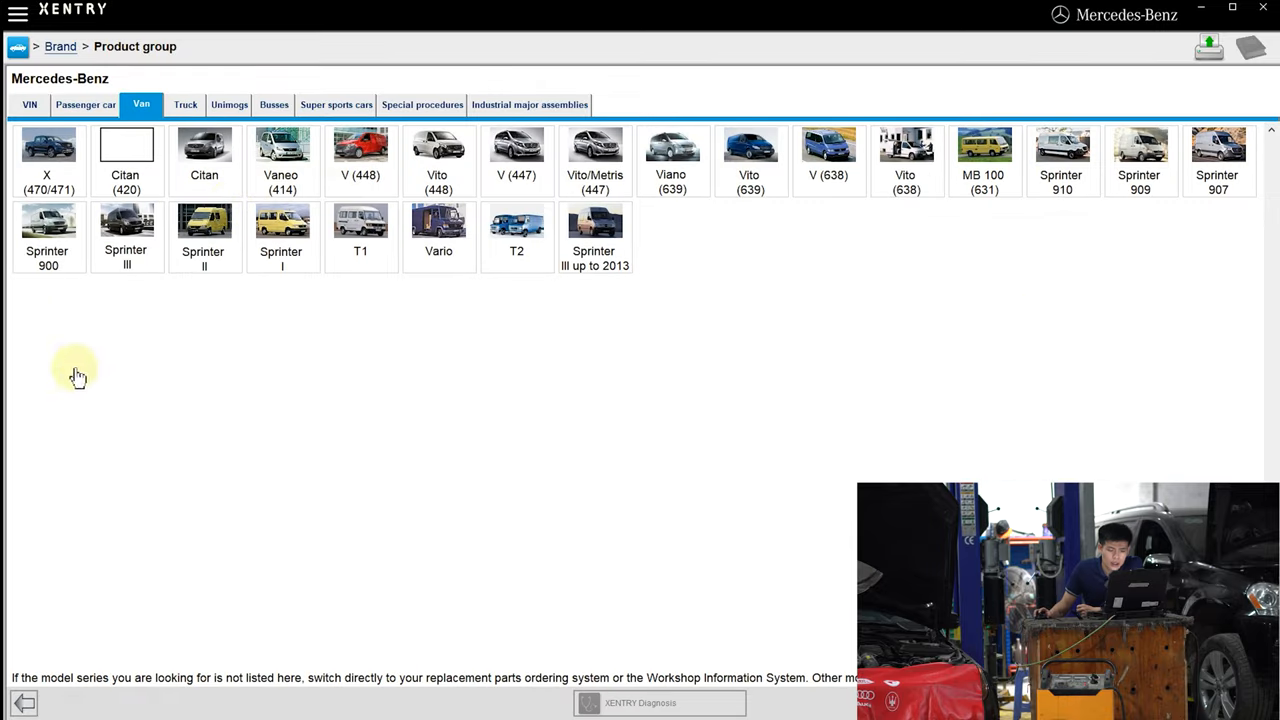
click(184, 104)
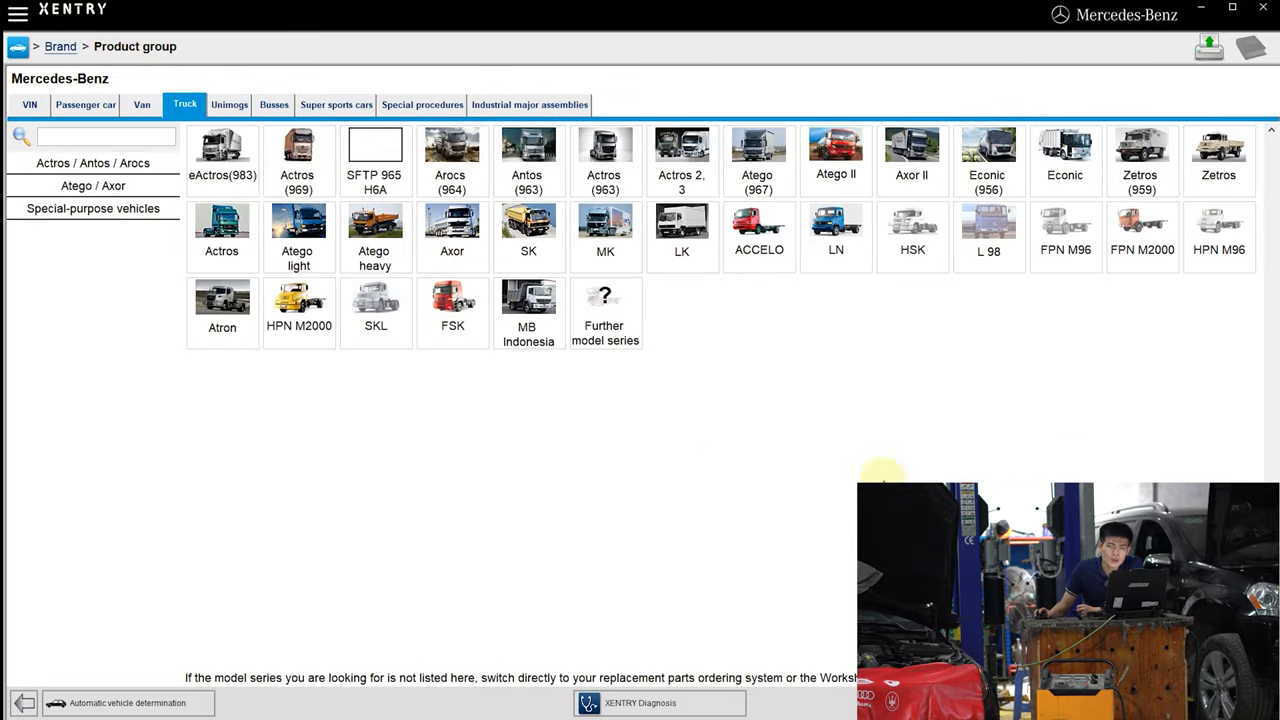
click(84, 104)
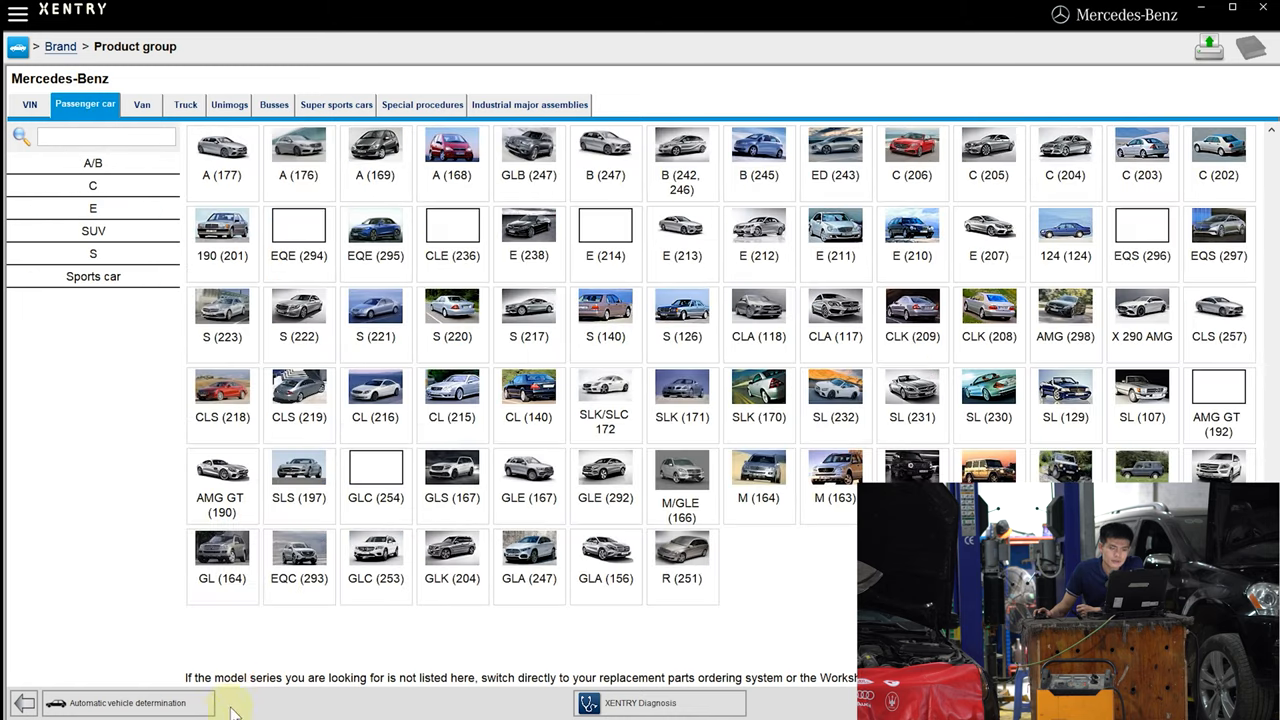
mouse_move(32, 664)
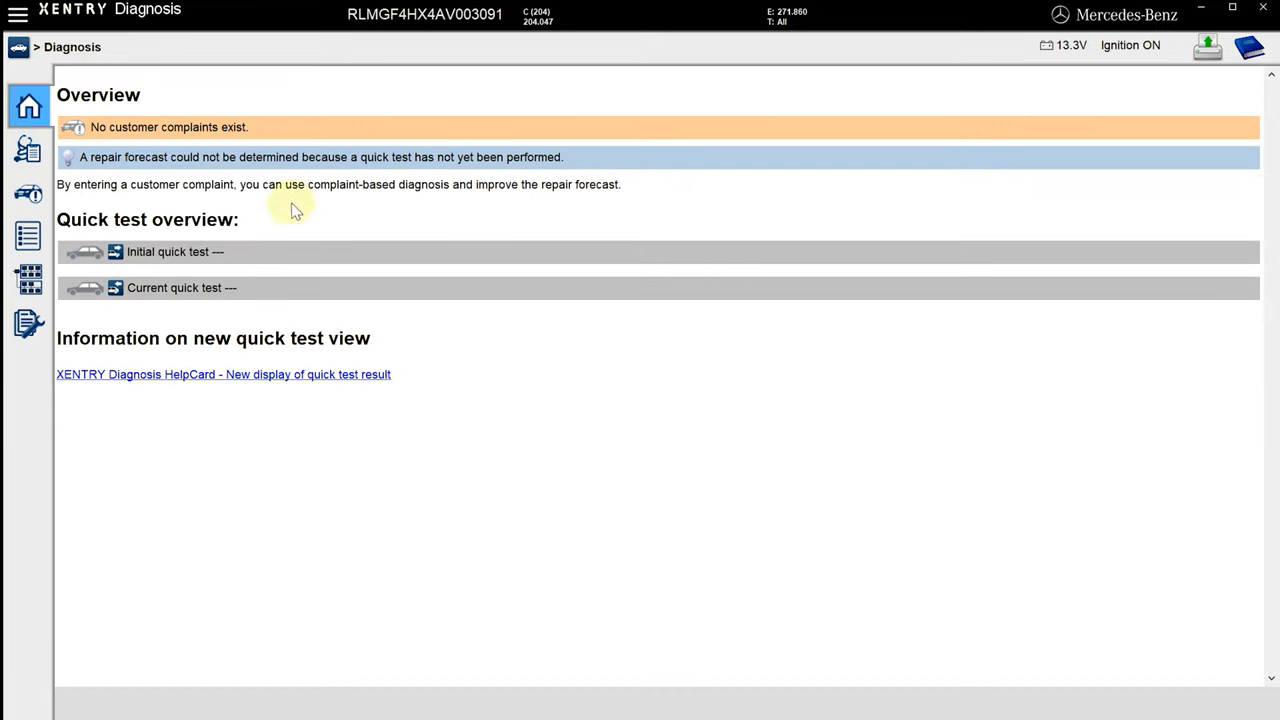
Go to the vehicle's control units and start a quick test of all of them.
click(28, 148)
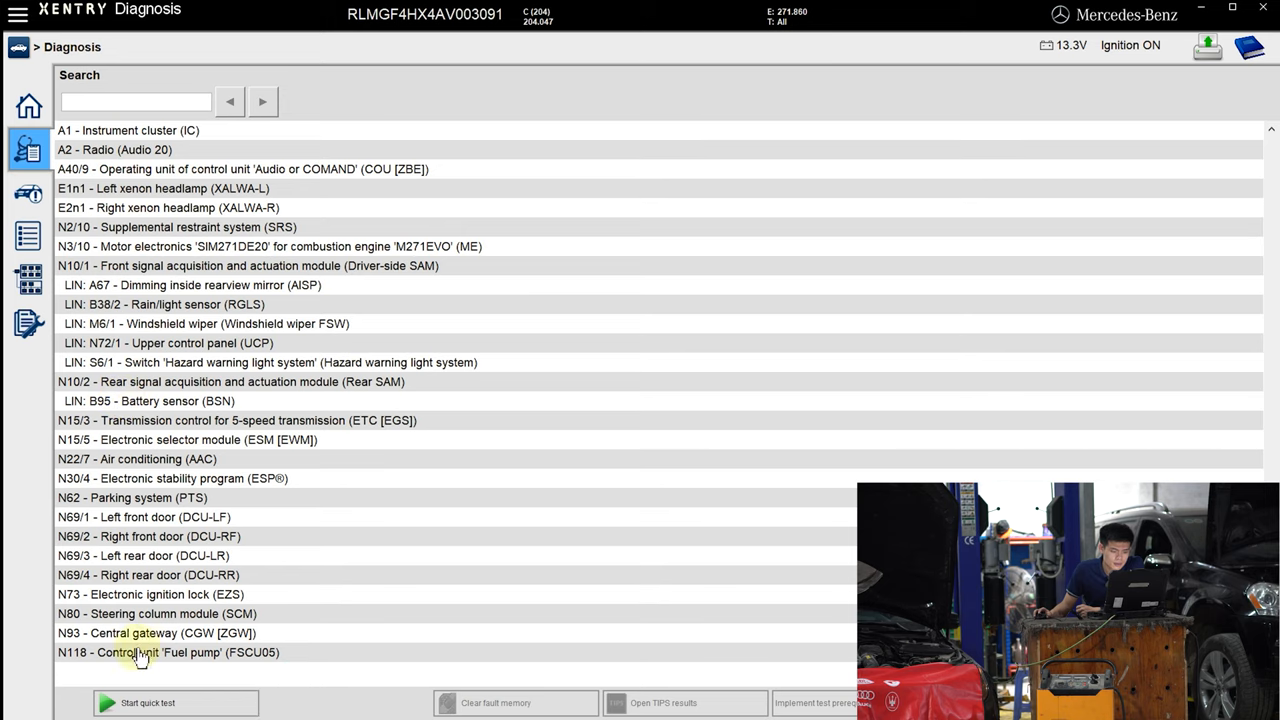
click(148, 702)
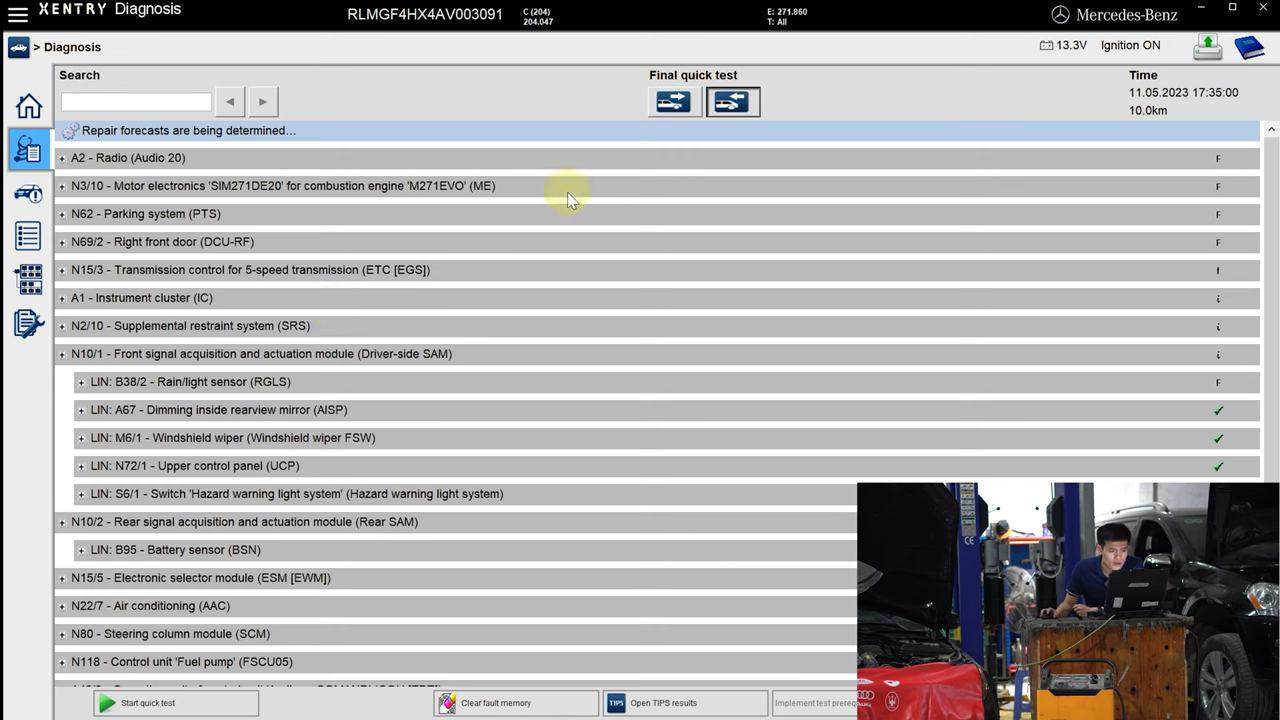
mouse_move(496, 18)
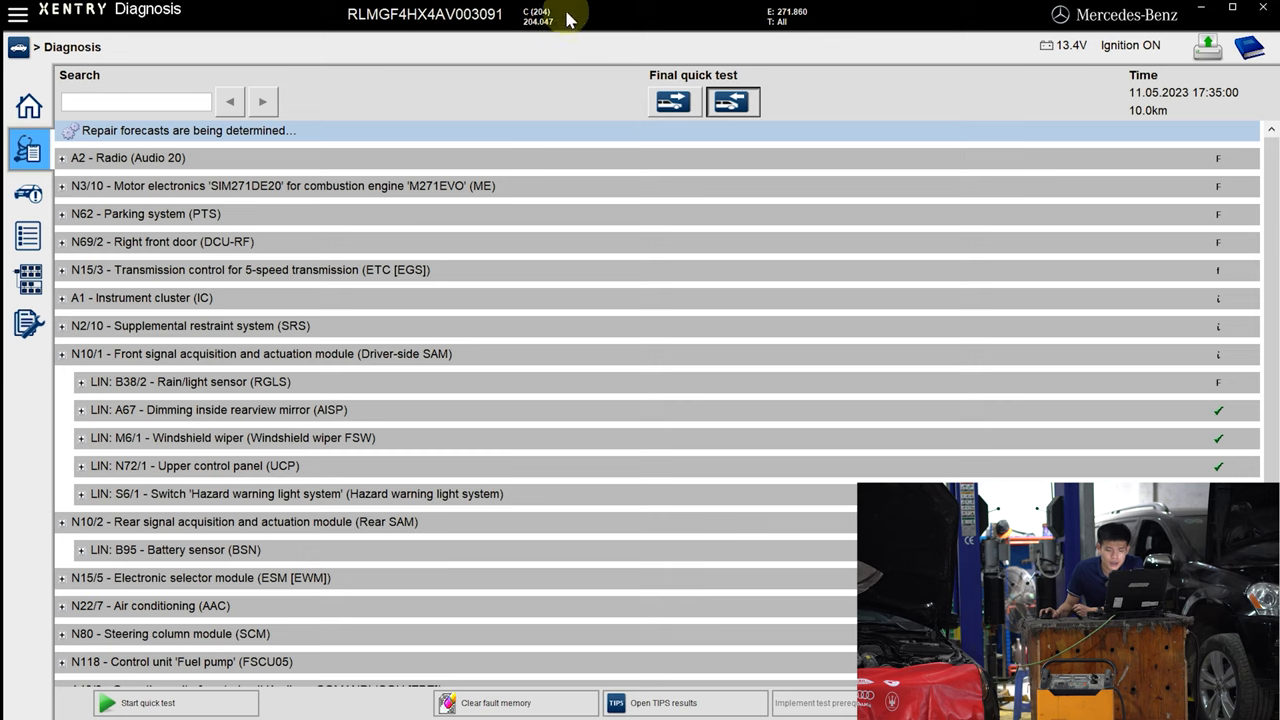
mouse_move(510, 68)
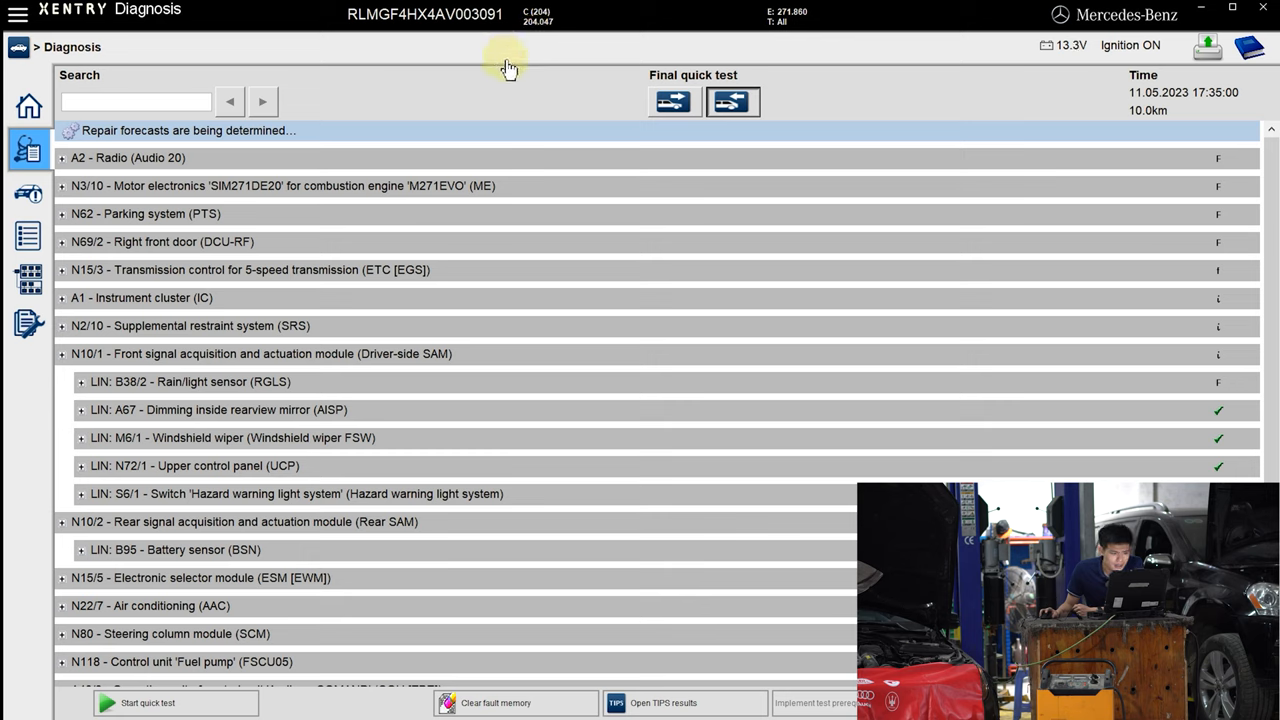
mouse_move(724, 36)
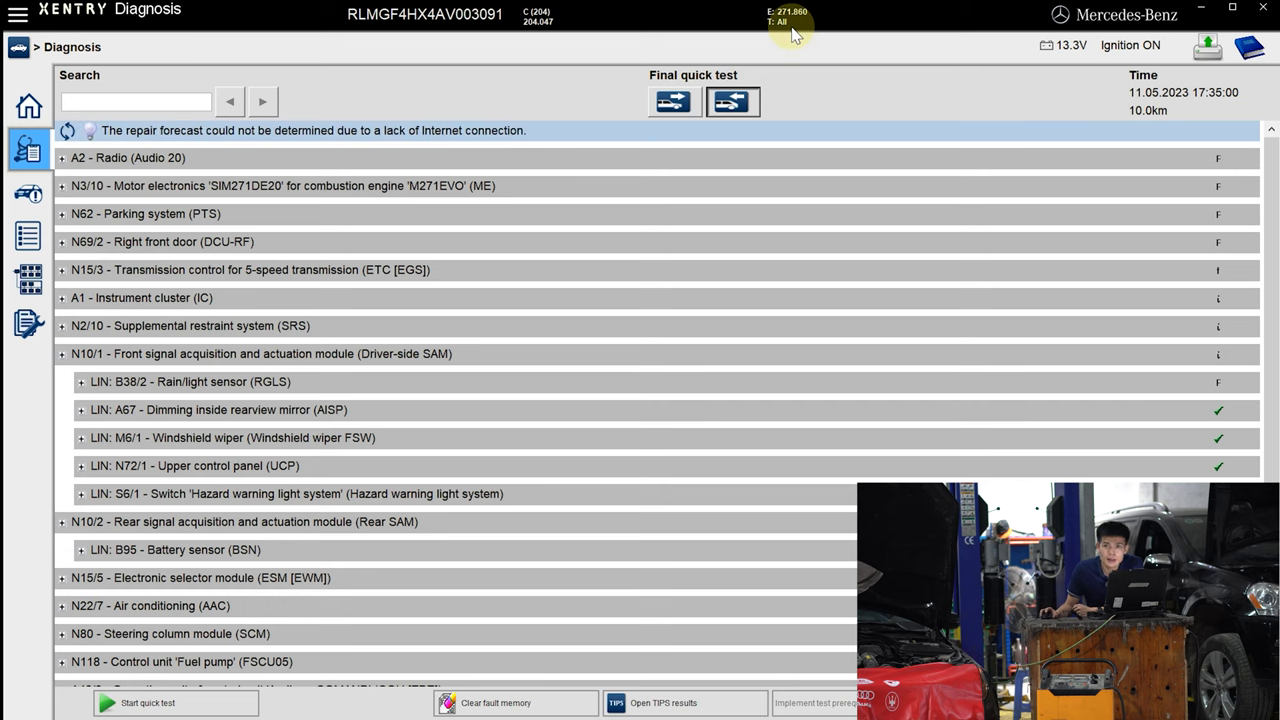
mouse_move(862, 108)
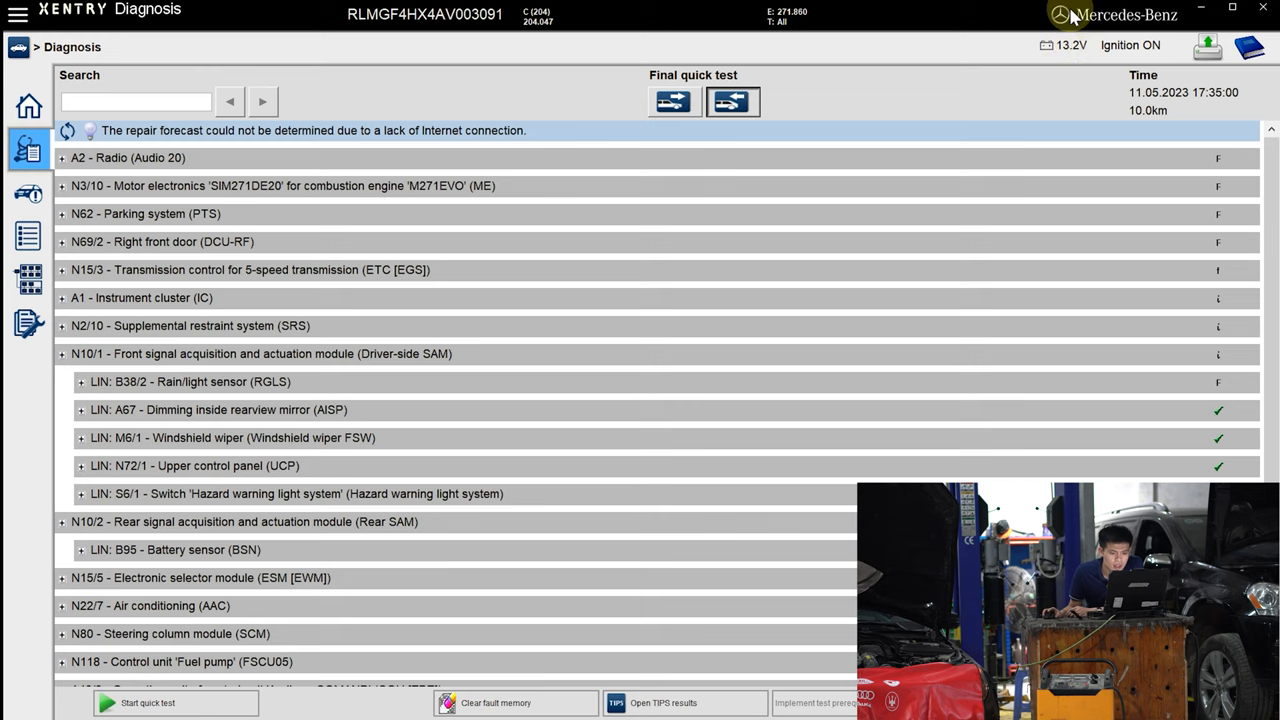
mouse_move(1060, 60)
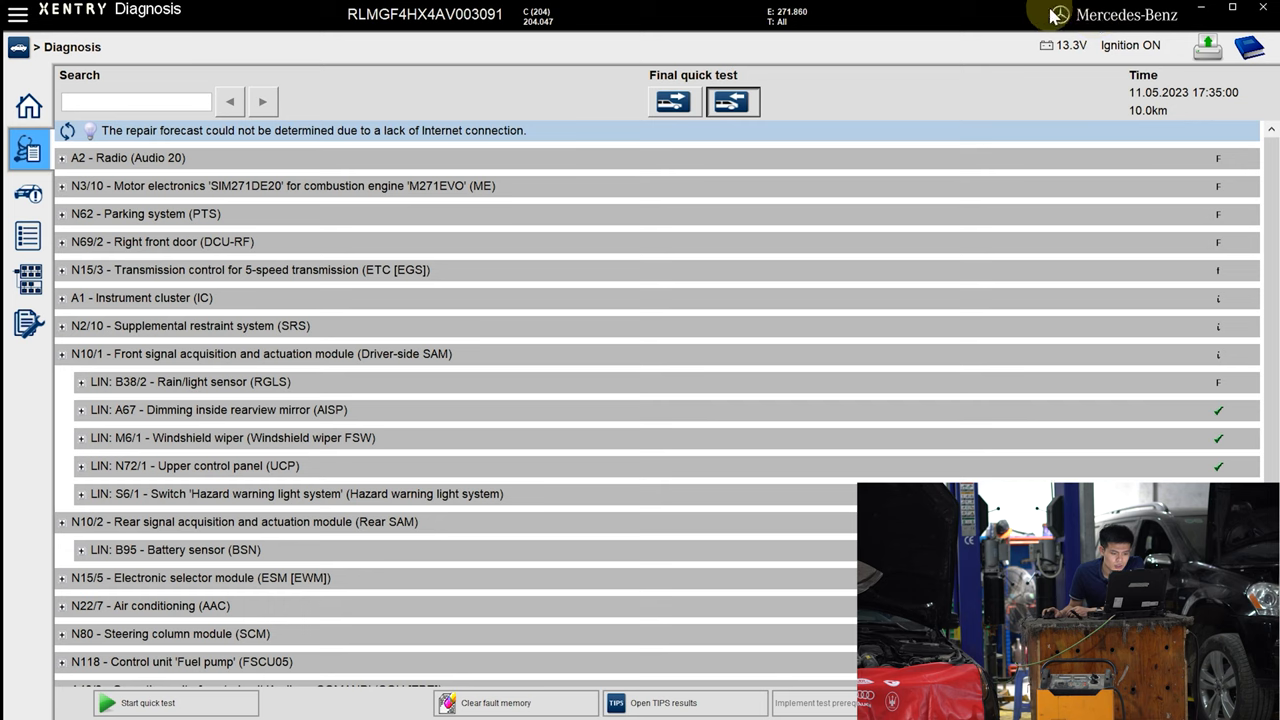
mouse_move(1038, 70)
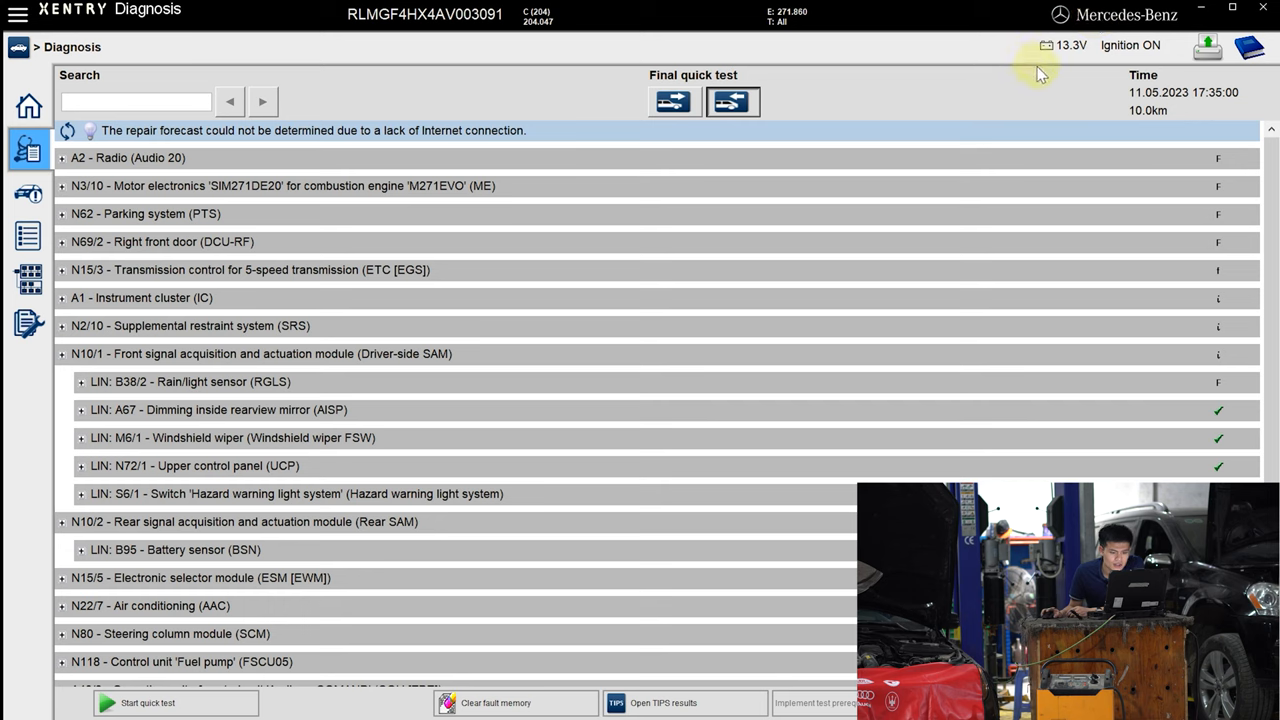
mouse_move(1064, 74)
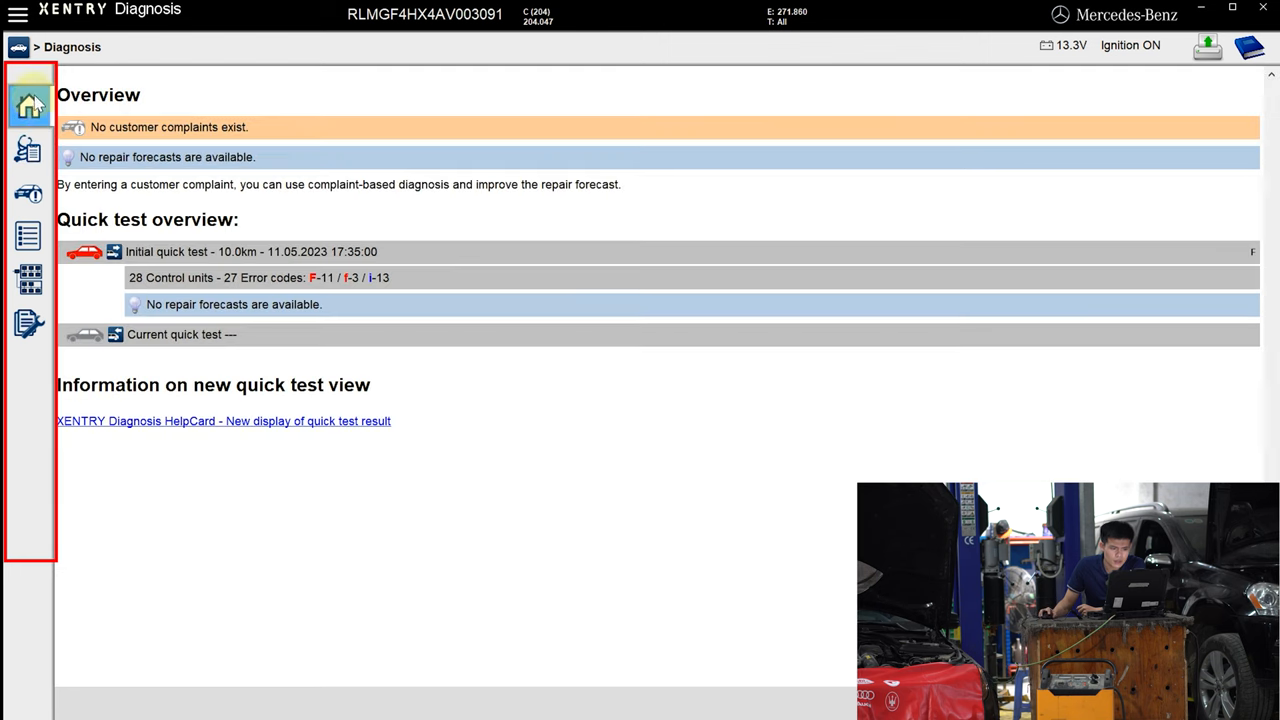
Show the quick test results listing each control unit with its fault status.
click(30, 150)
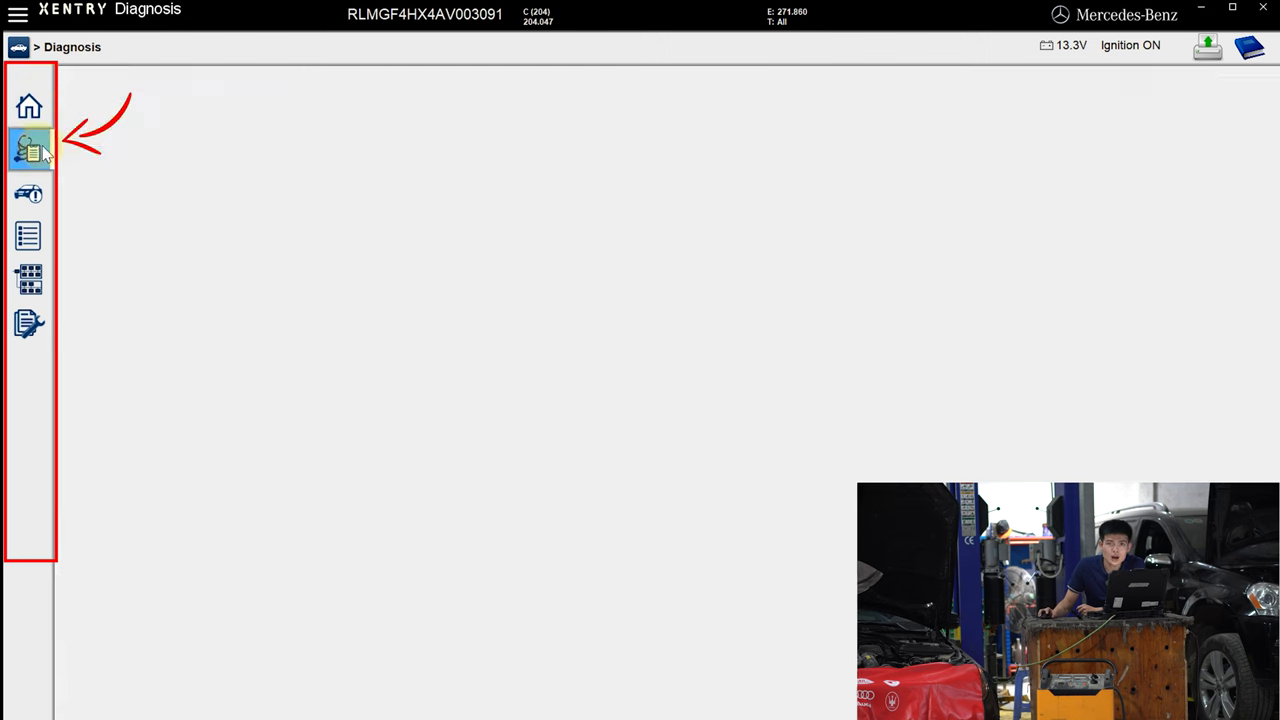
click(28, 148)
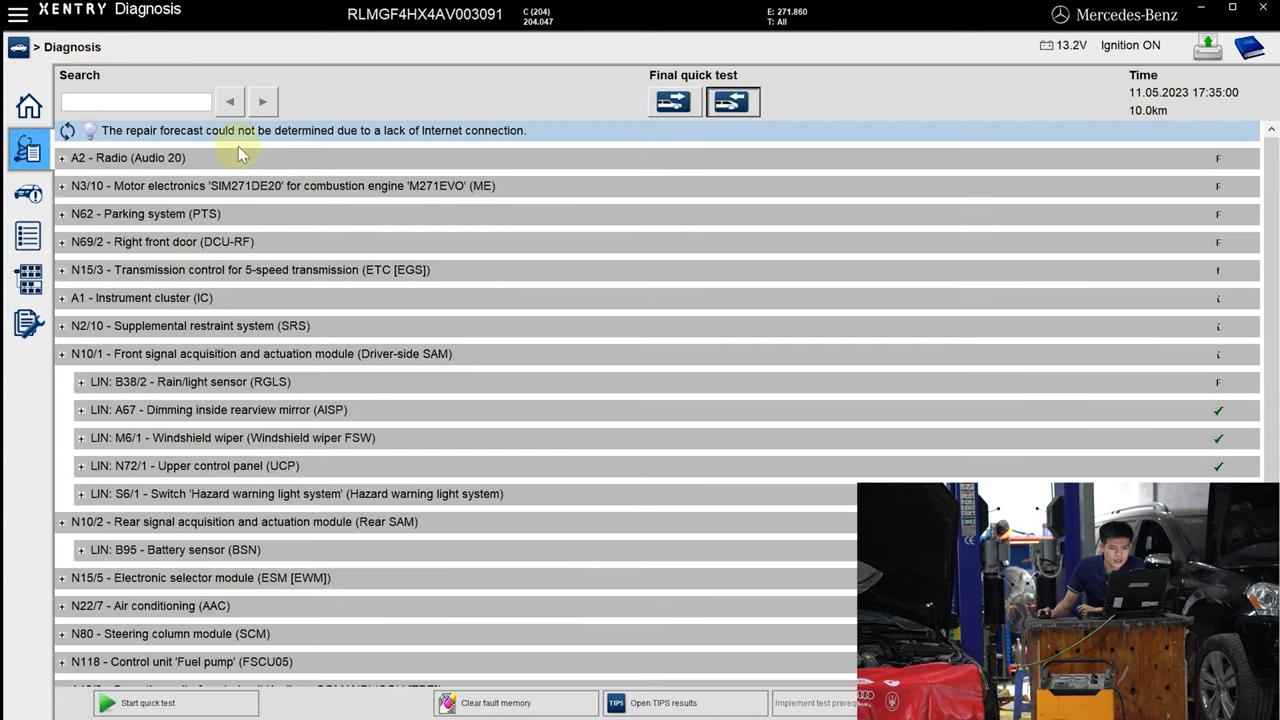
mouse_move(164, 424)
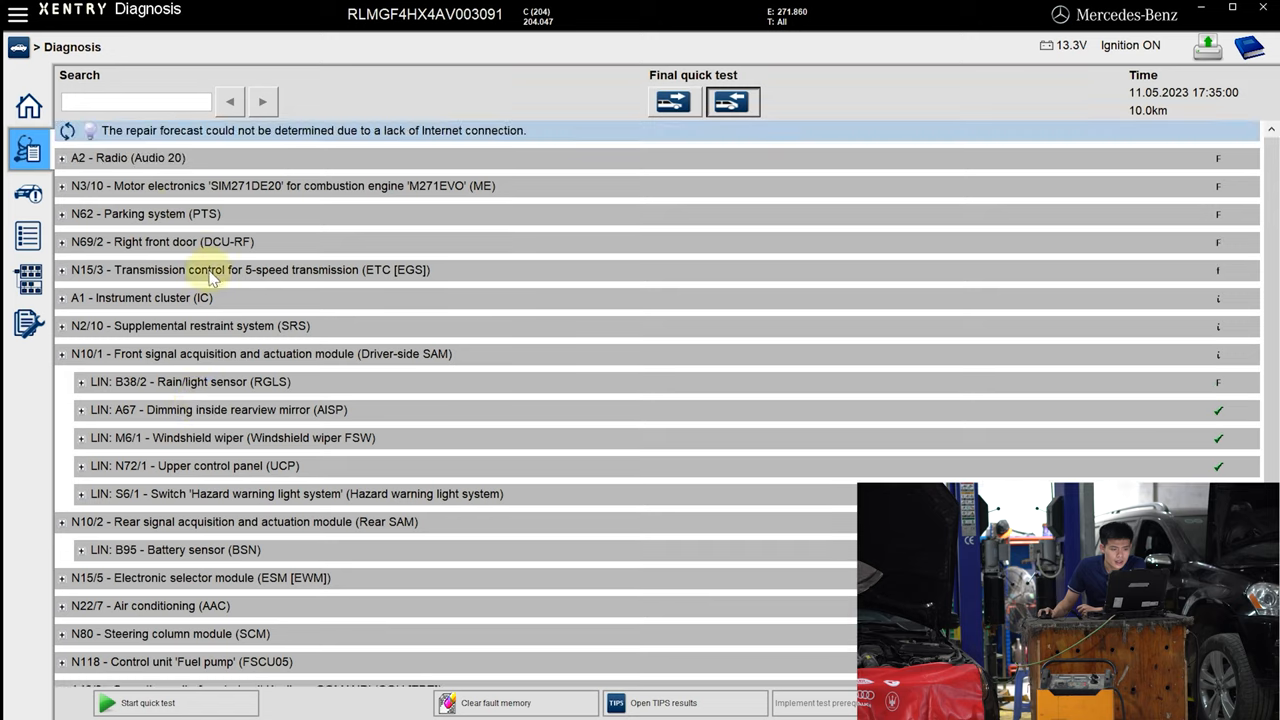
scroll(down, 3)
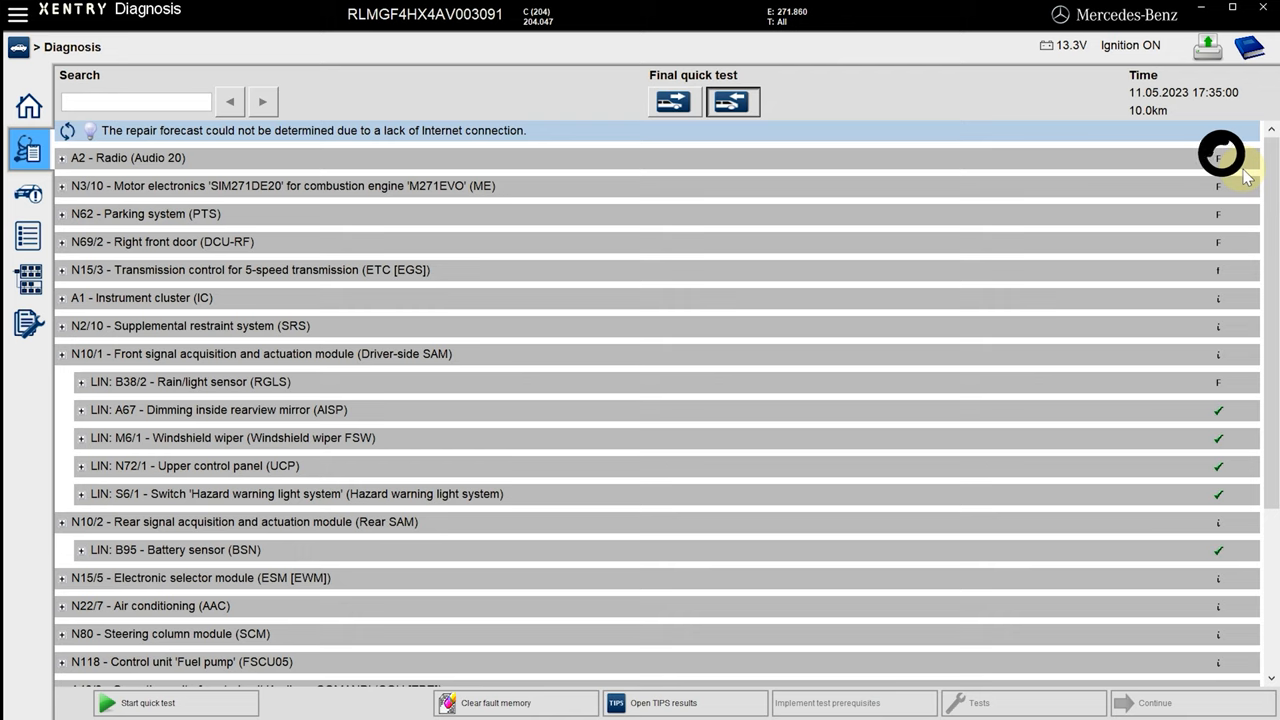
mouse_move(1244, 176)
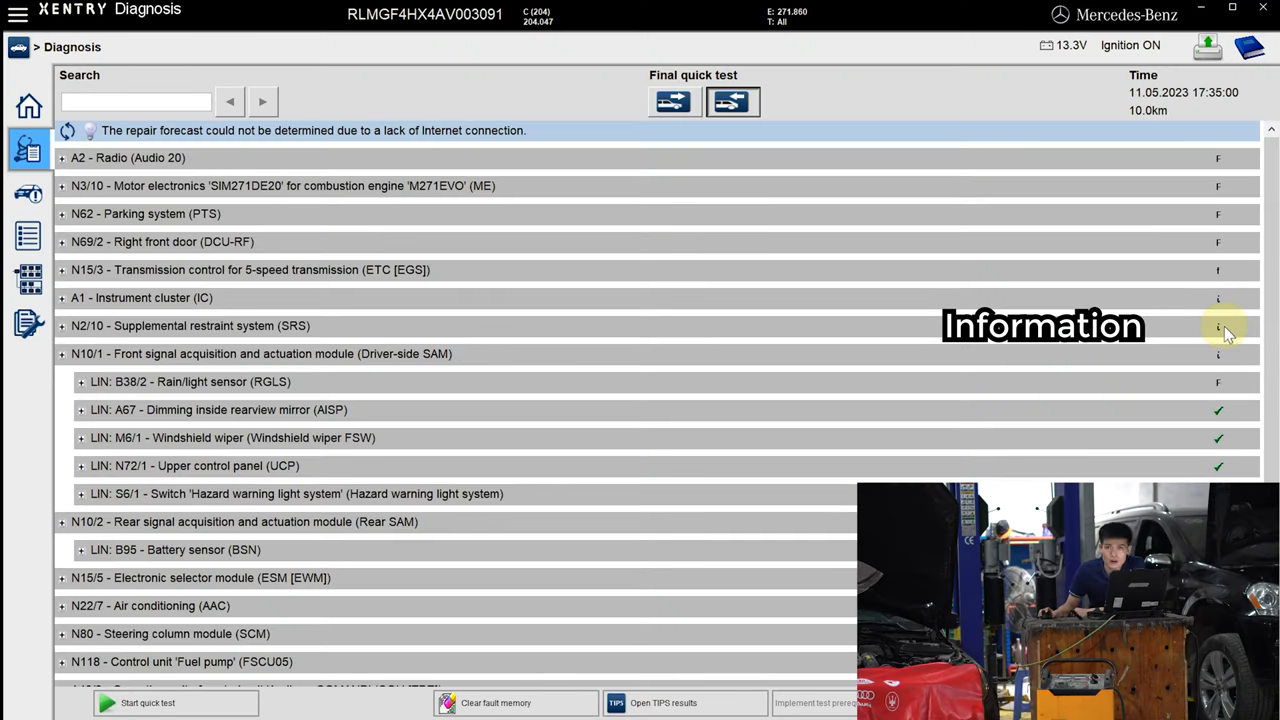
mouse_move(1222, 332)
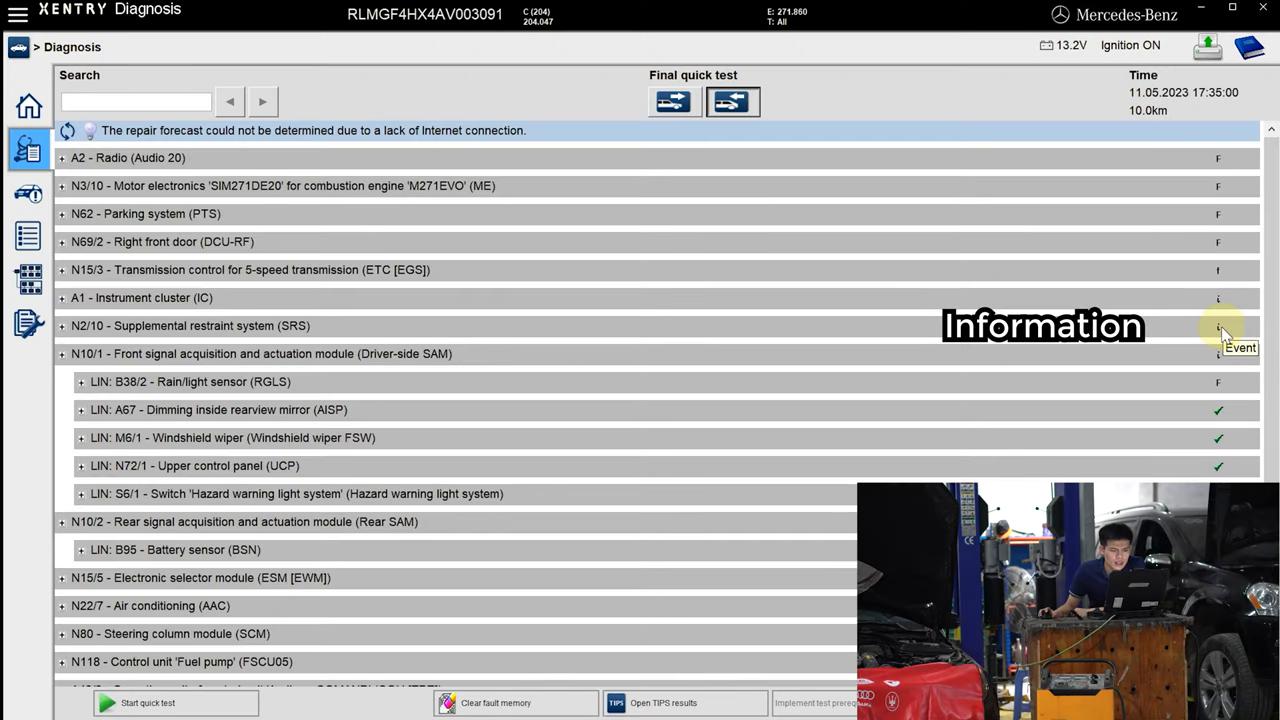
mouse_move(1210, 350)
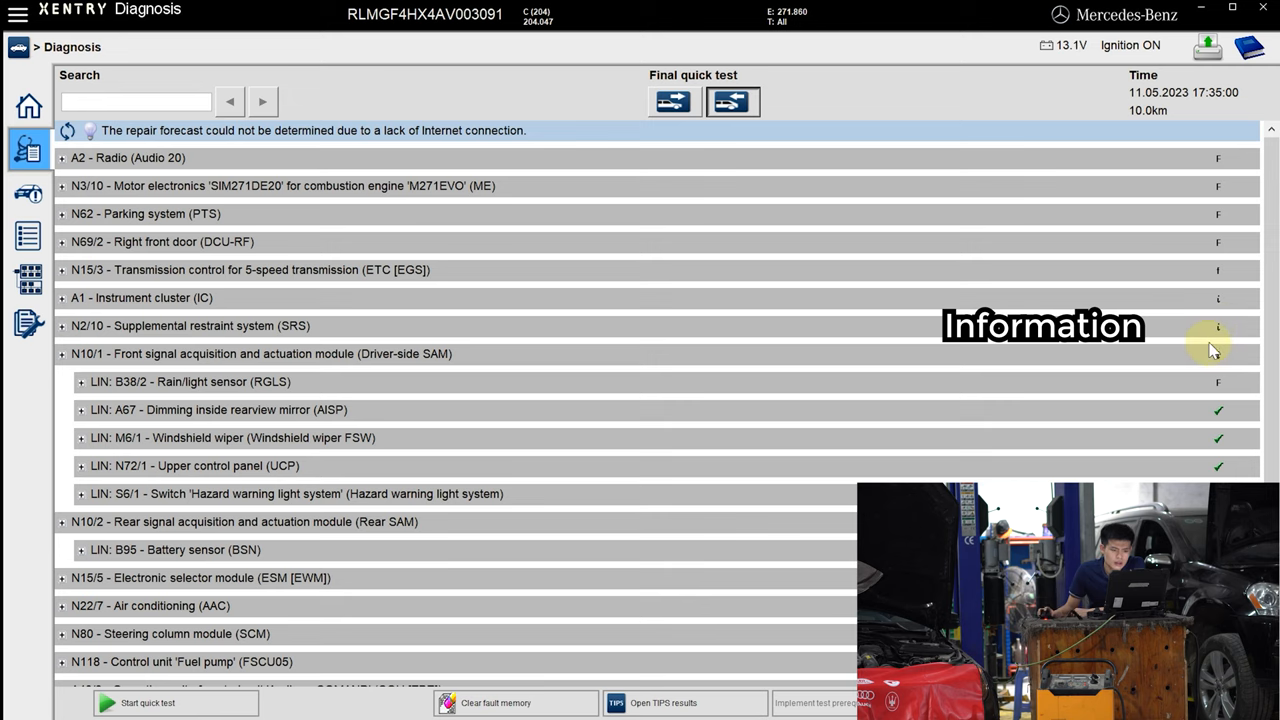
scroll(down, 3)
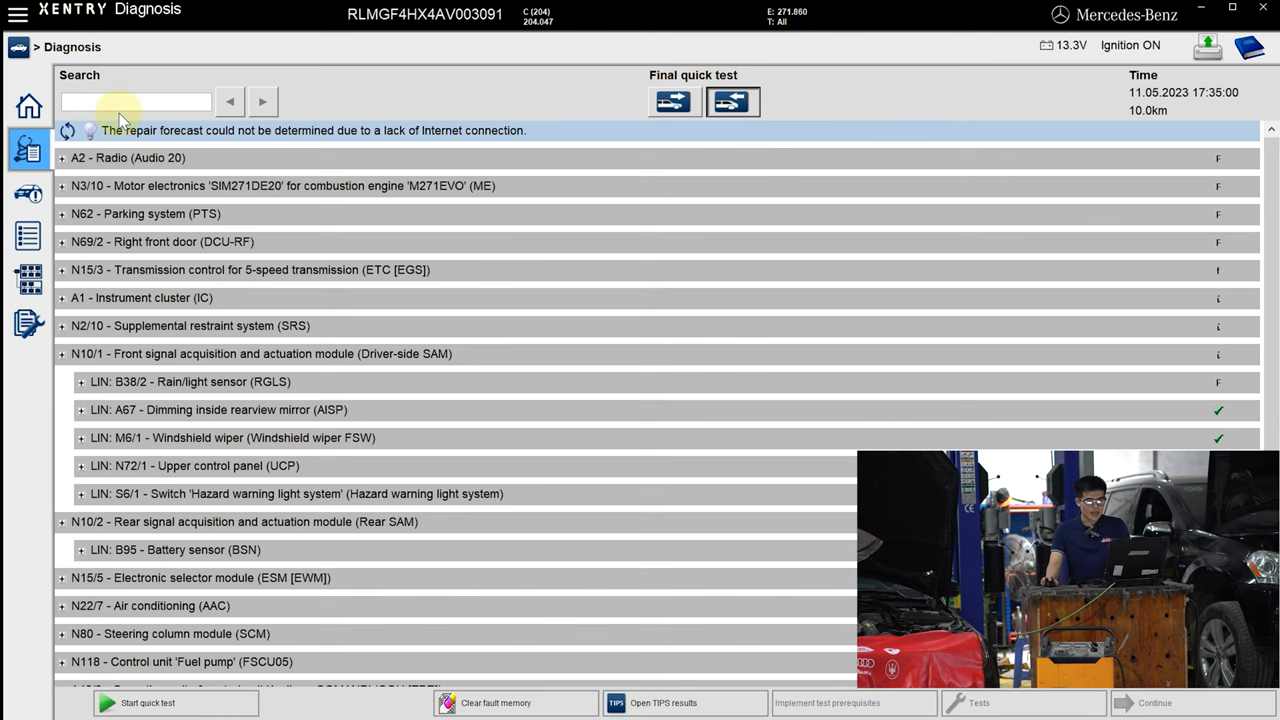
mouse_move(1232, 176)
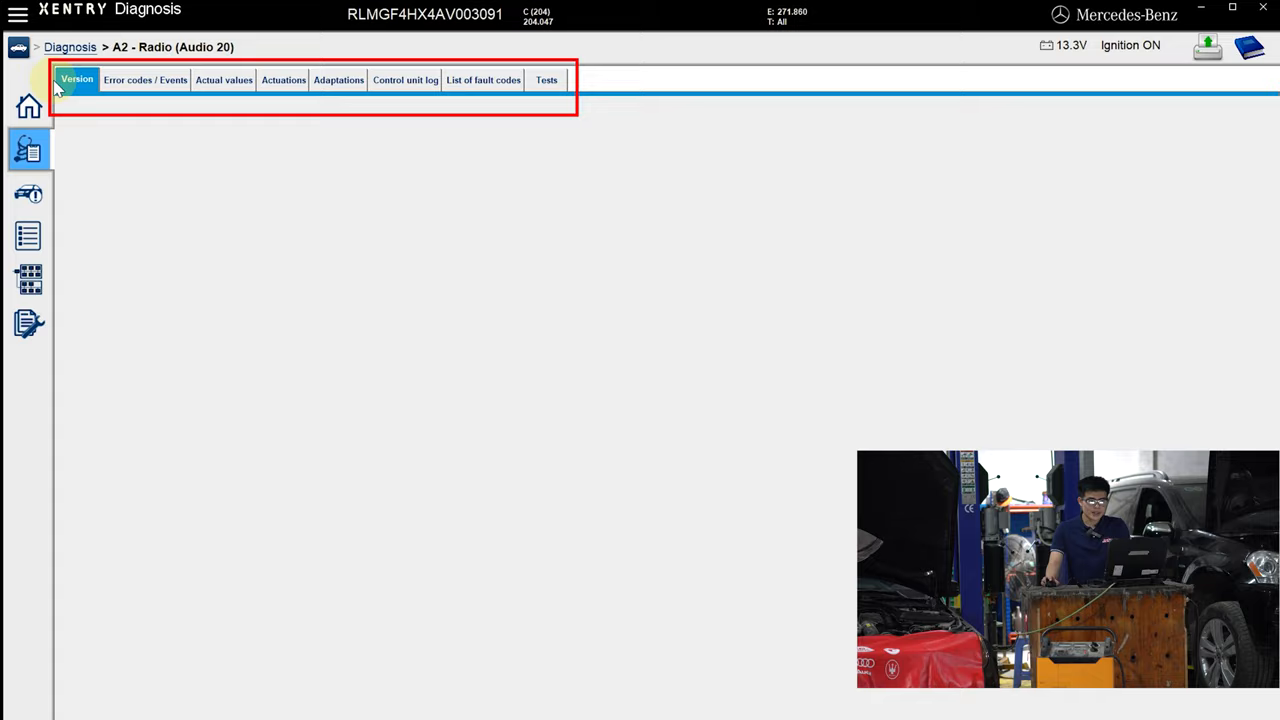
mouse_move(224, 80)
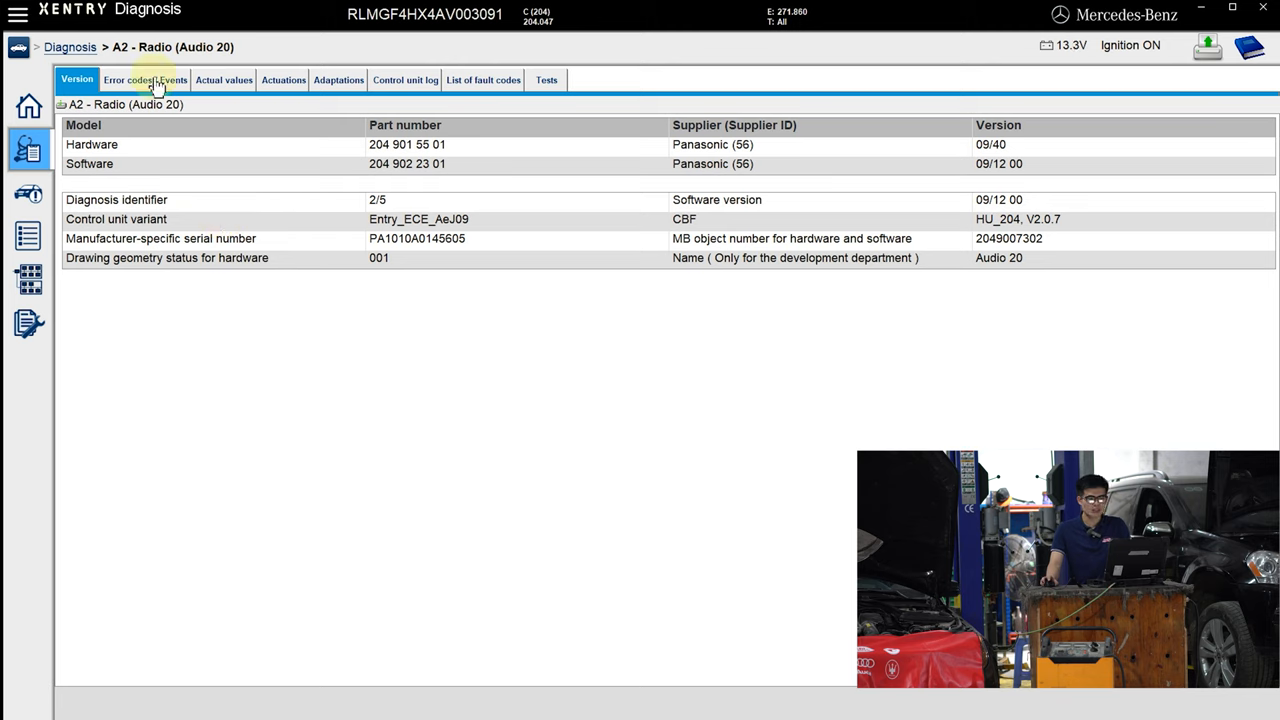
mouse_move(358, 120)
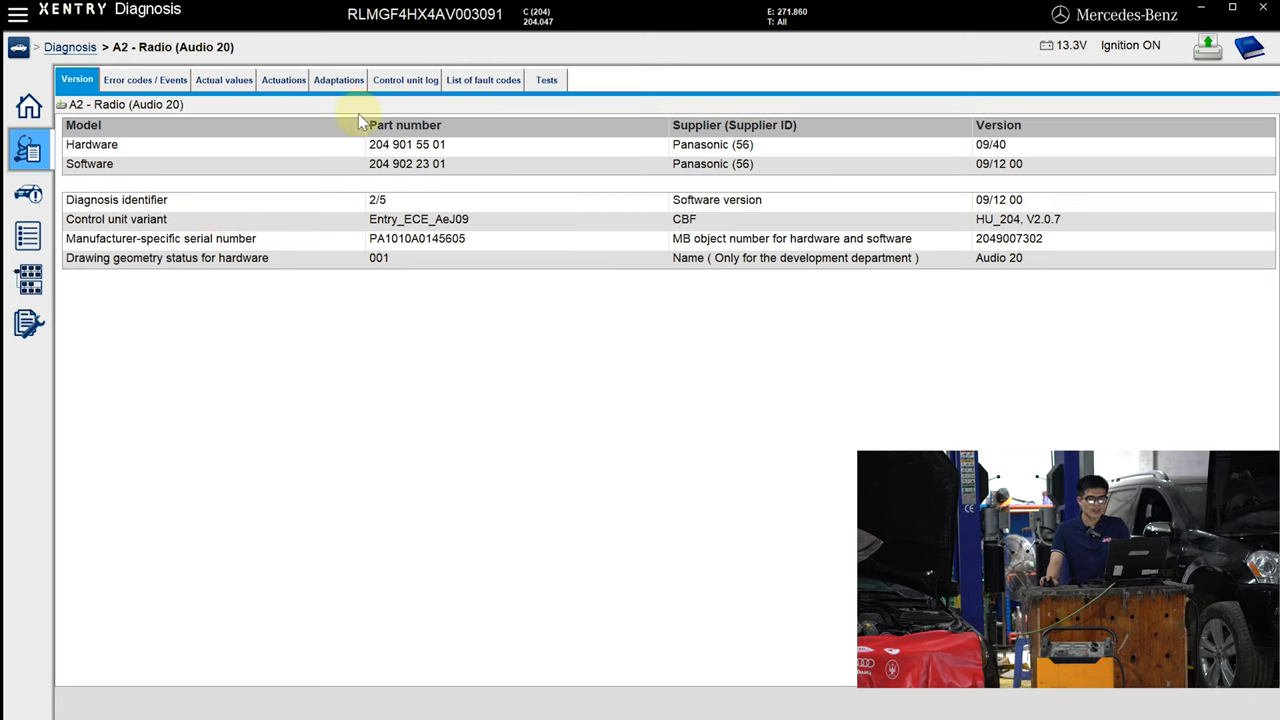
mouse_move(160, 148)
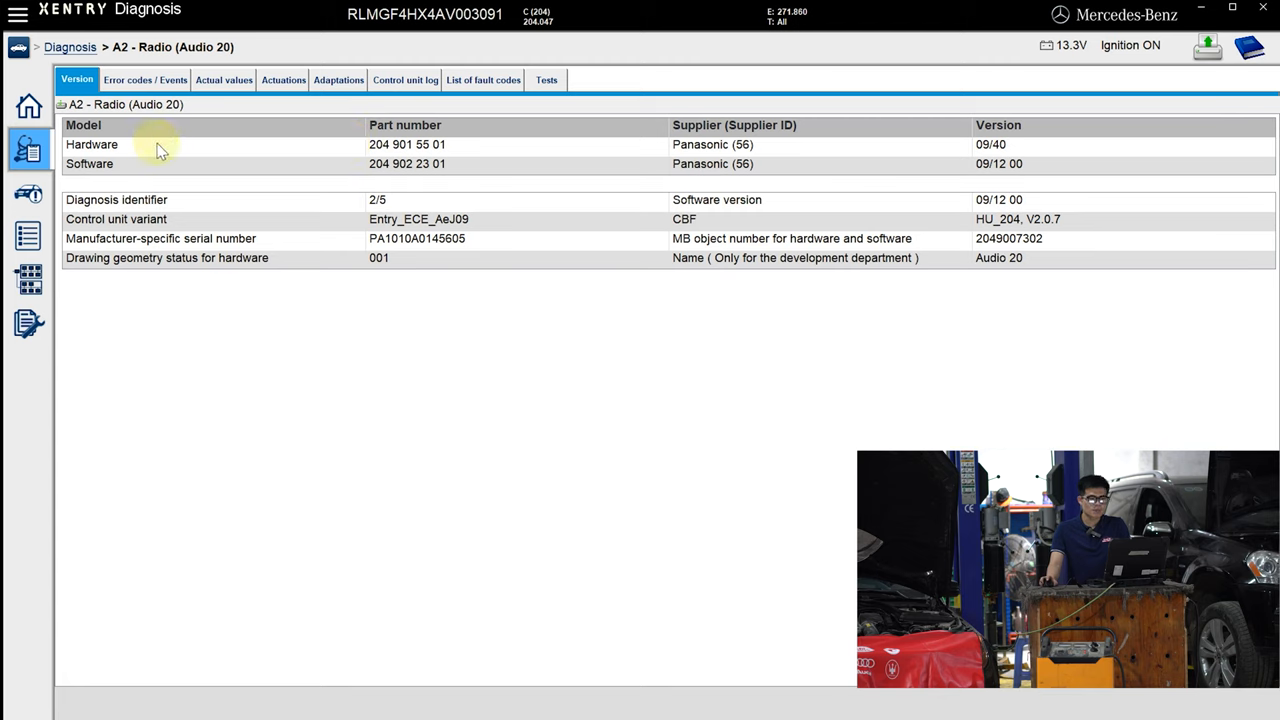
mouse_move(378, 170)
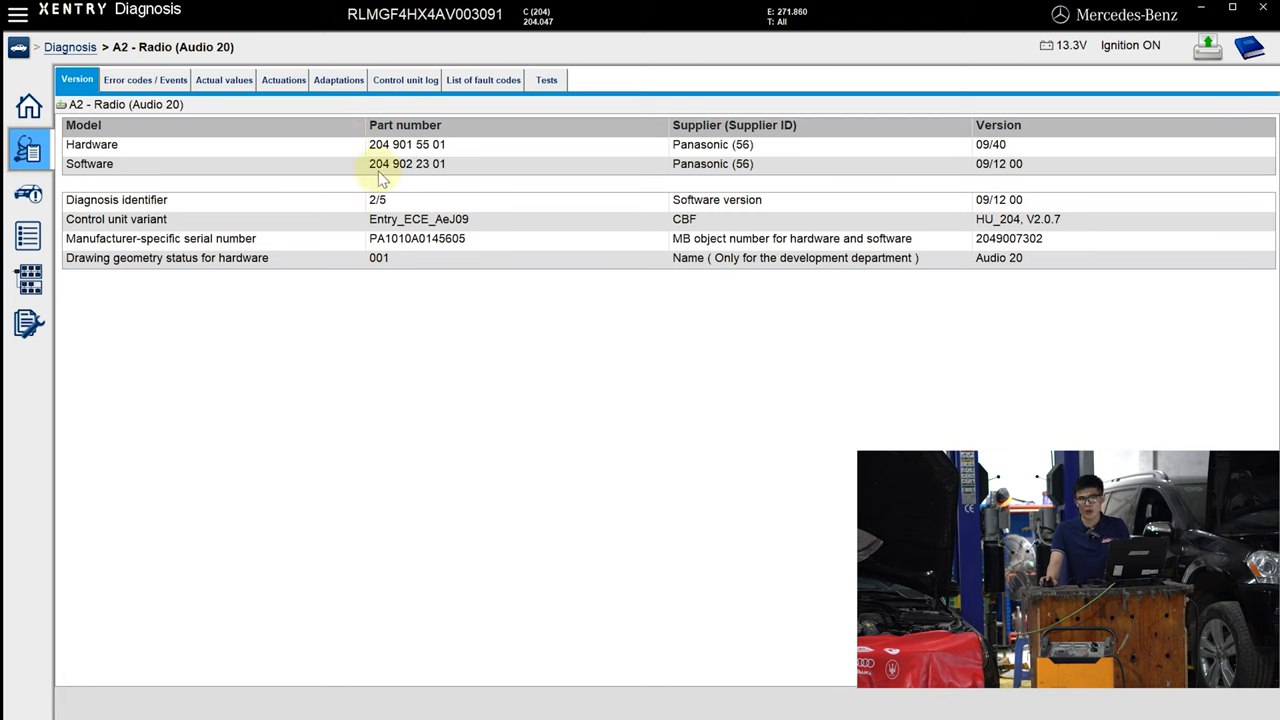
mouse_move(432, 108)
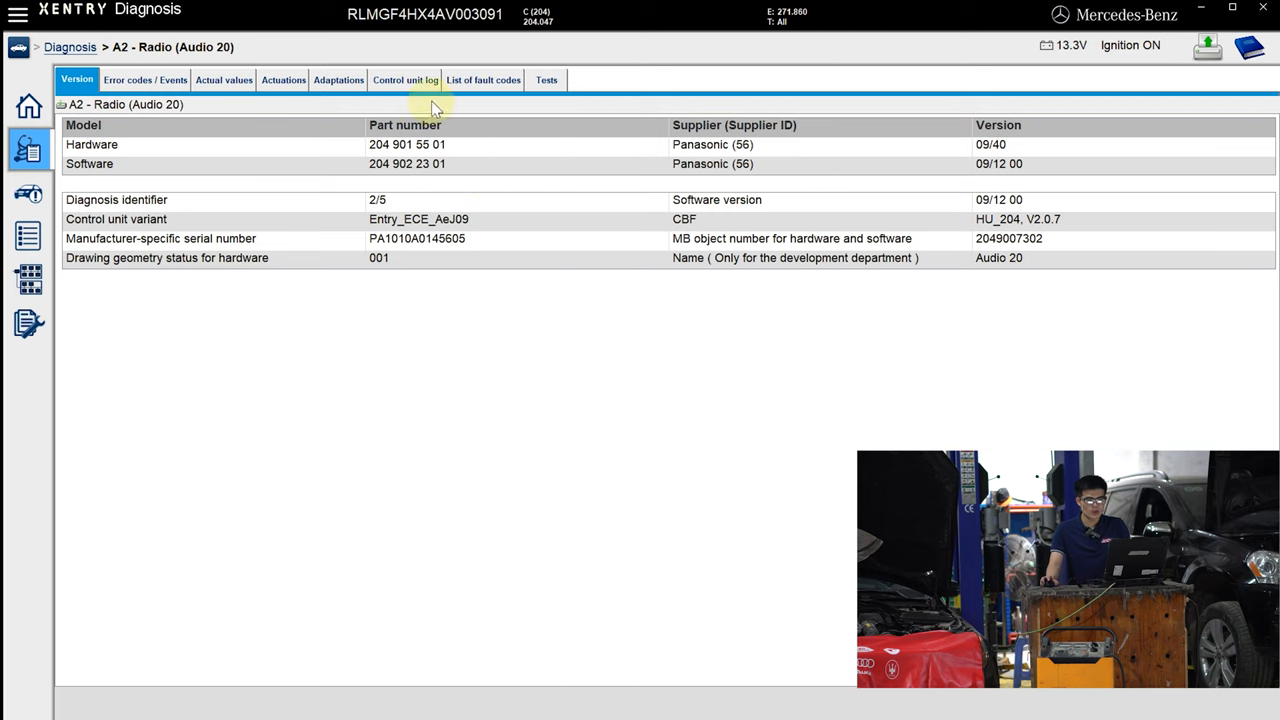
mouse_move(540, 176)
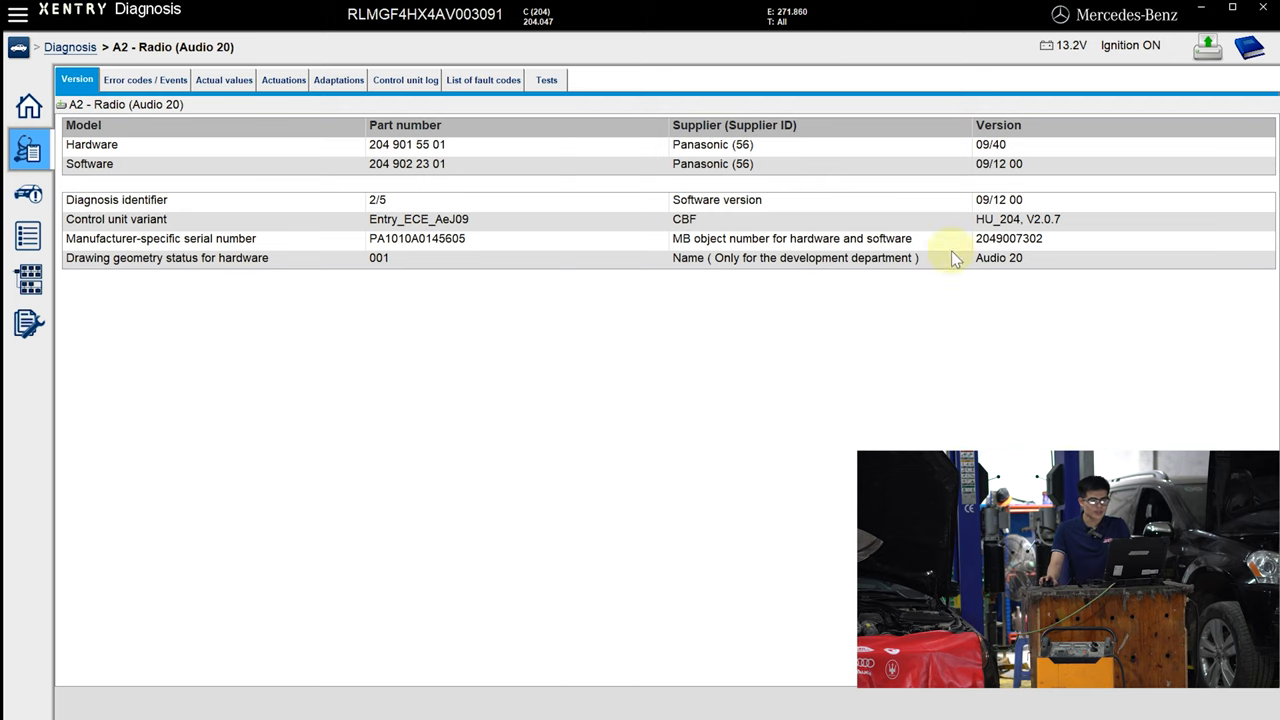
mouse_move(936, 238)
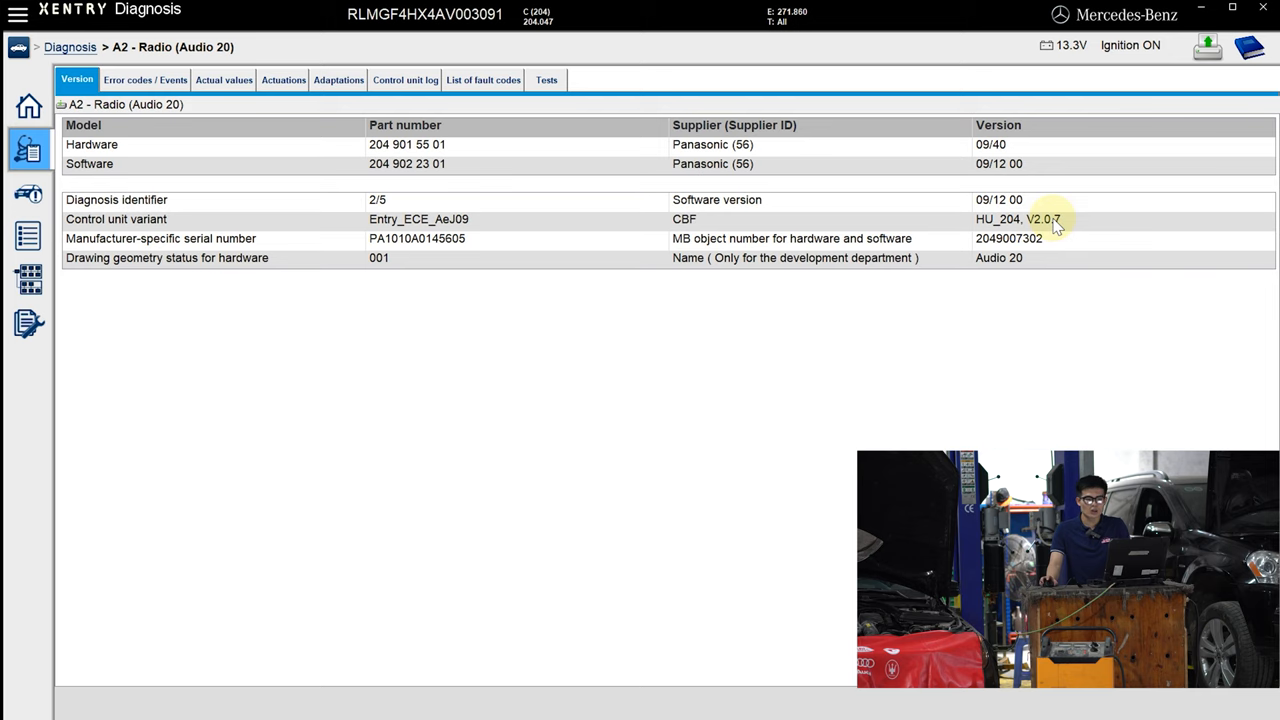
mouse_move(1004, 272)
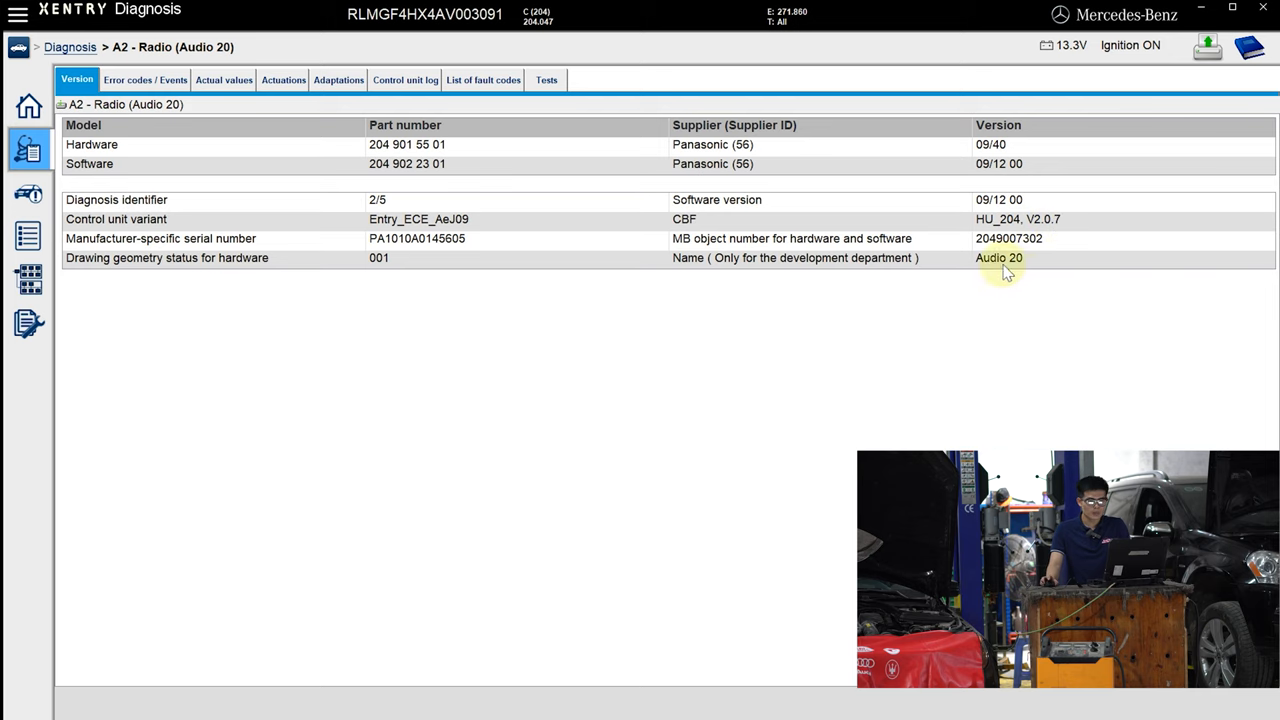
Show the A2 Radio (Audio 20) control unit's fault codes and events.
click(144, 80)
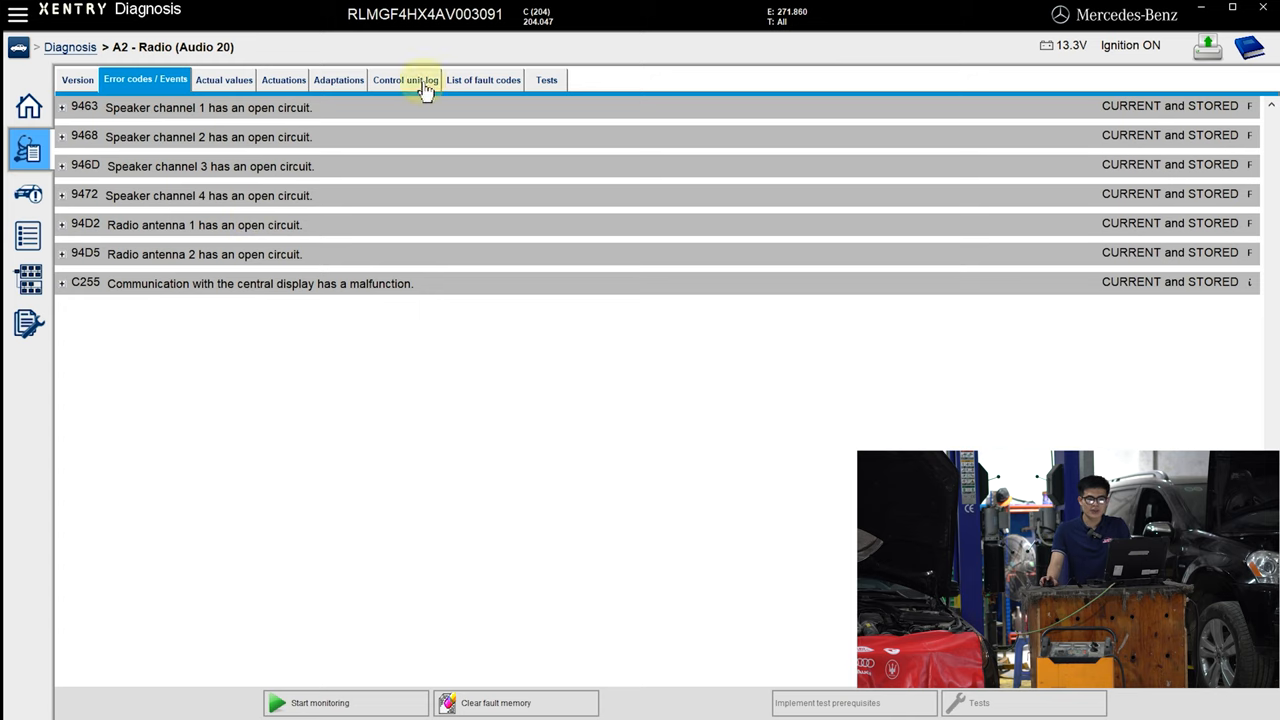
mouse_move(314, 356)
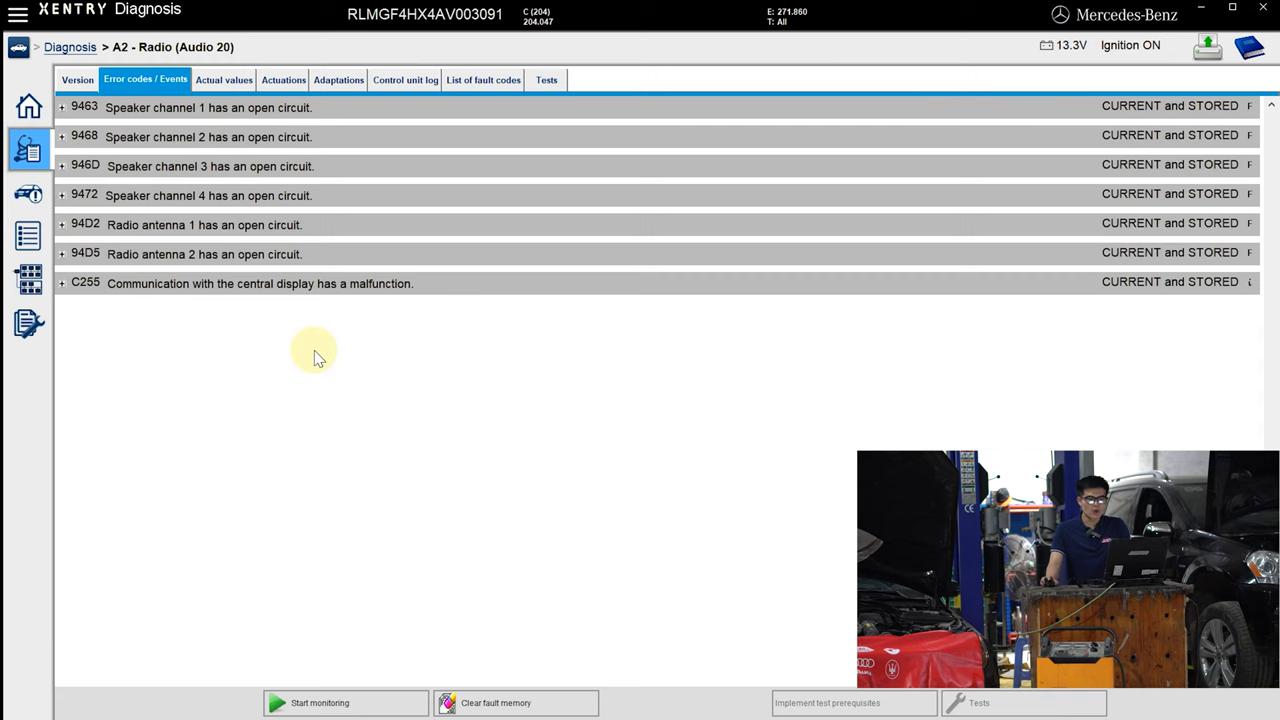
mouse_move(442, 378)
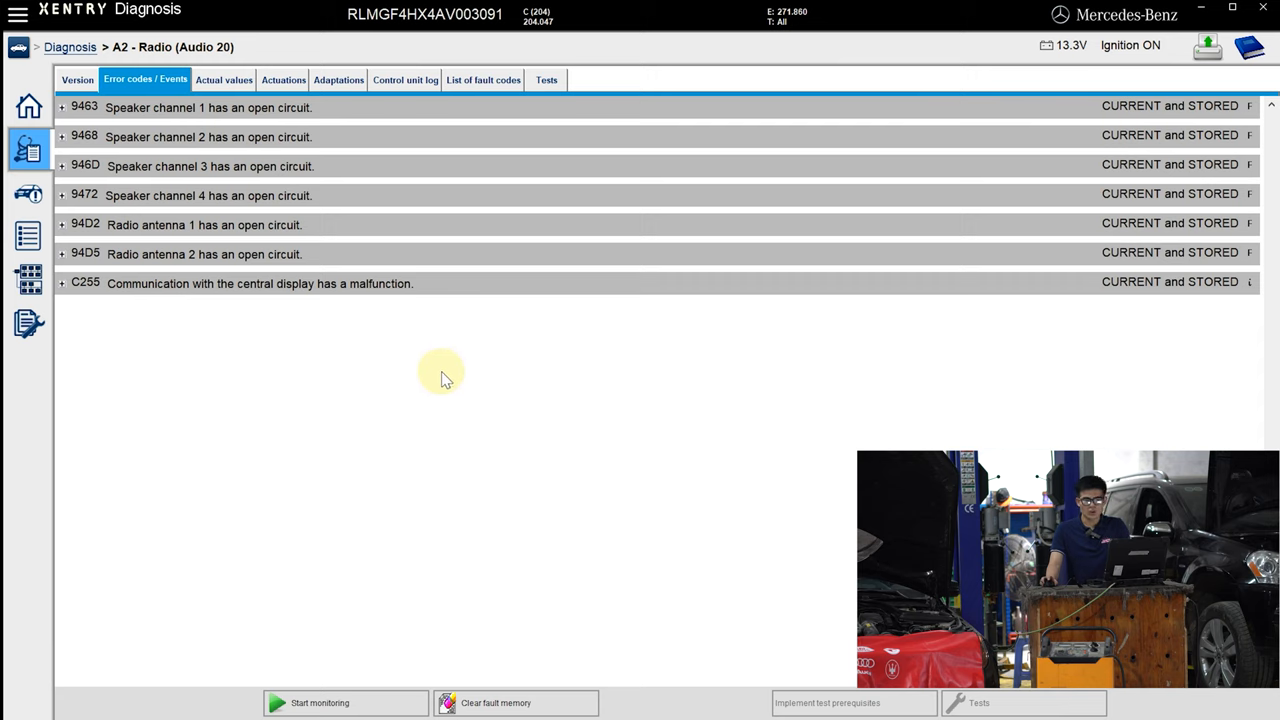
mouse_move(580, 168)
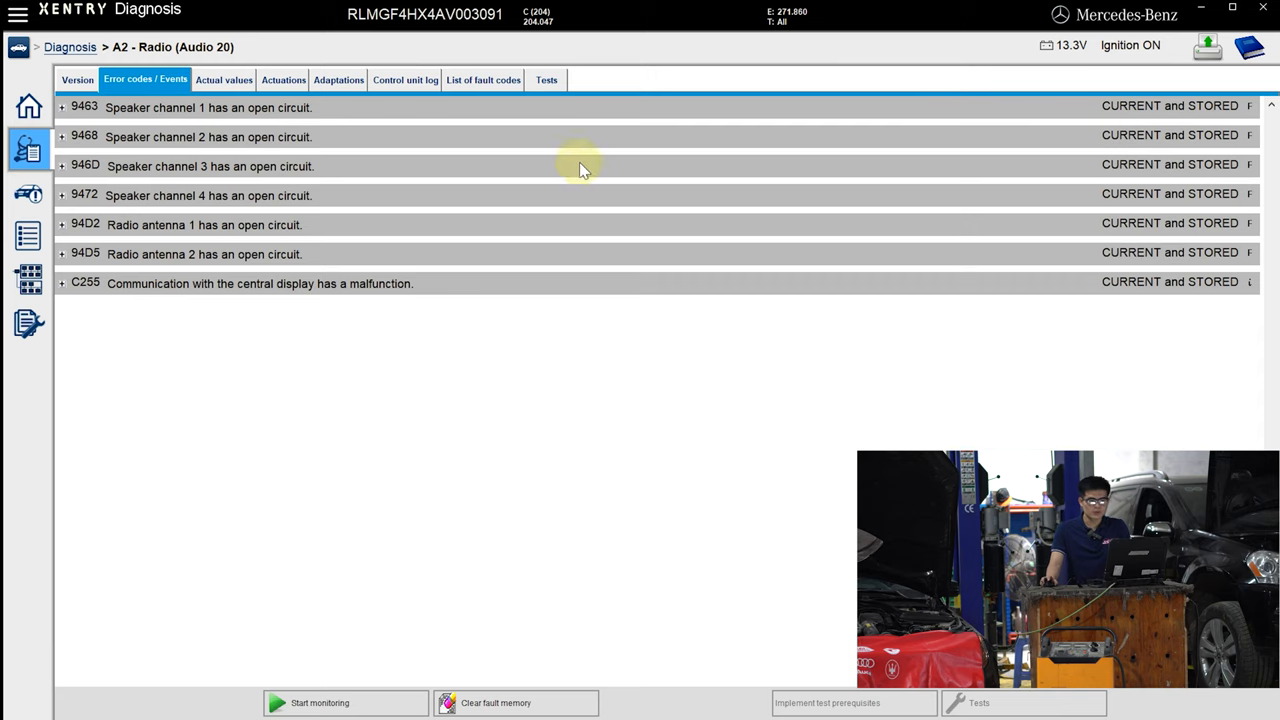
mouse_move(268, 224)
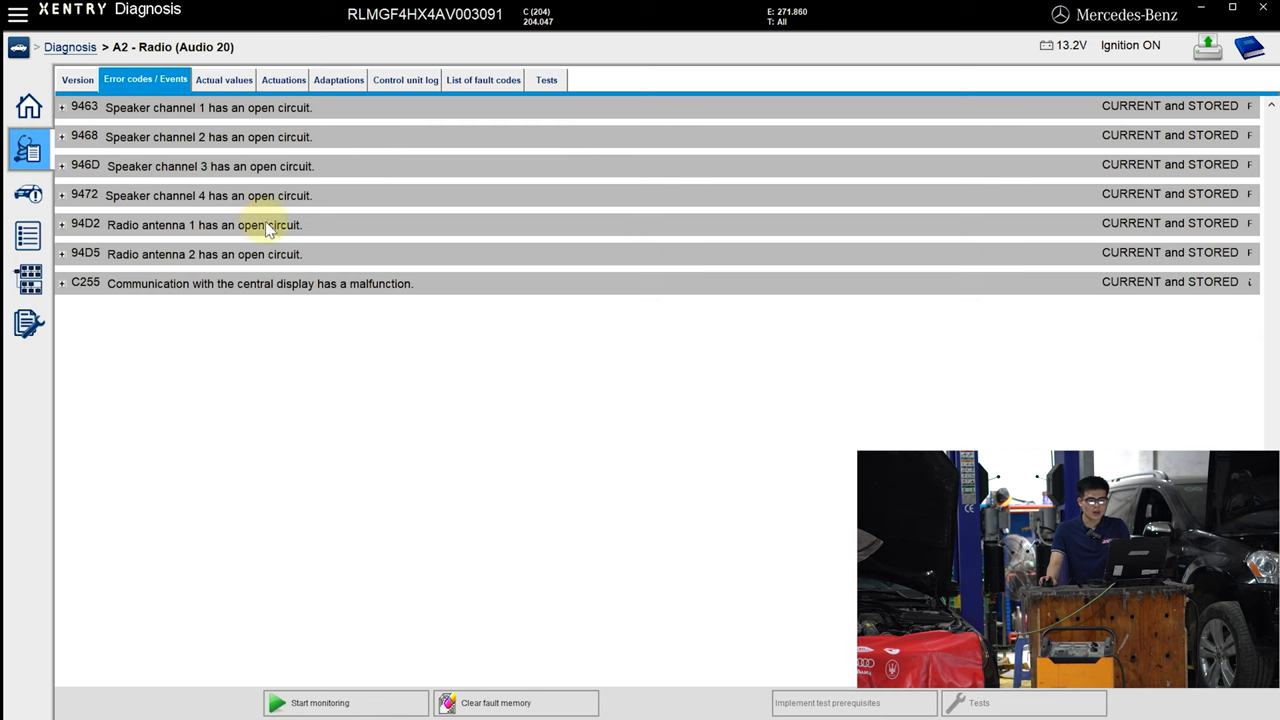
Expand fault 94D2 'Radio antenna 1 has an open circuit' to see its details.
click(62, 224)
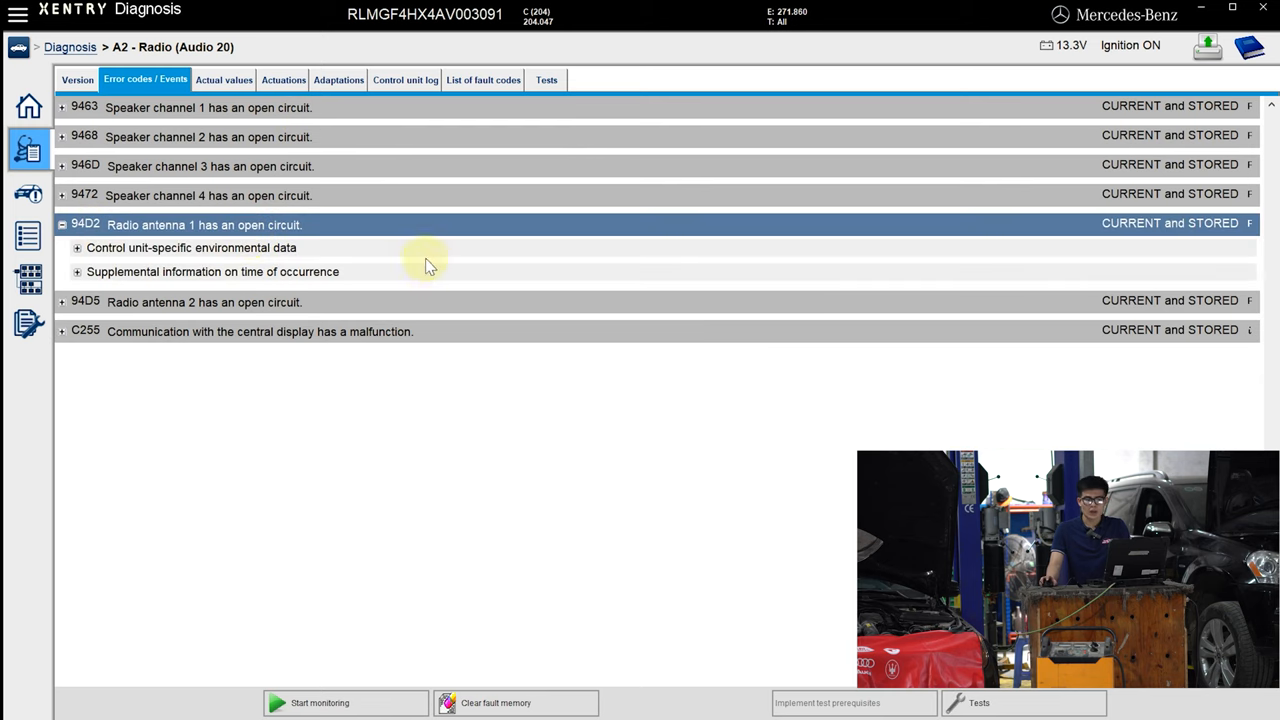
mouse_move(530, 344)
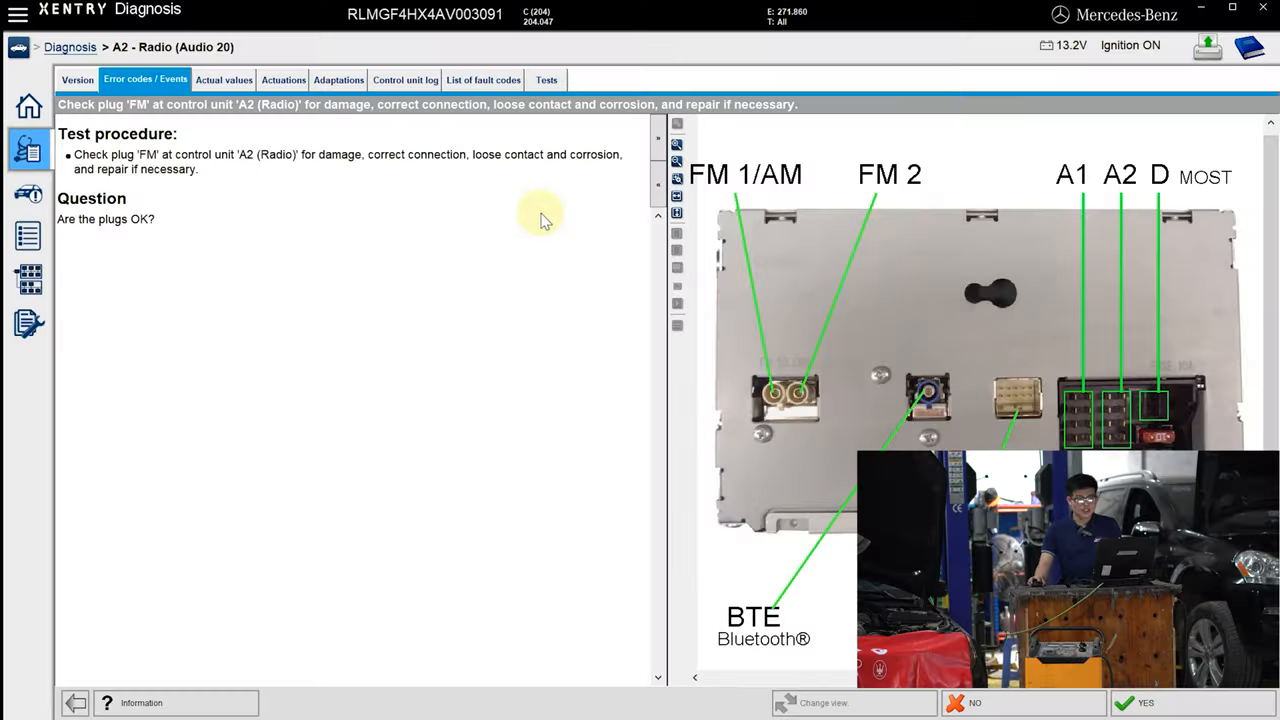
mouse_move(76, 120)
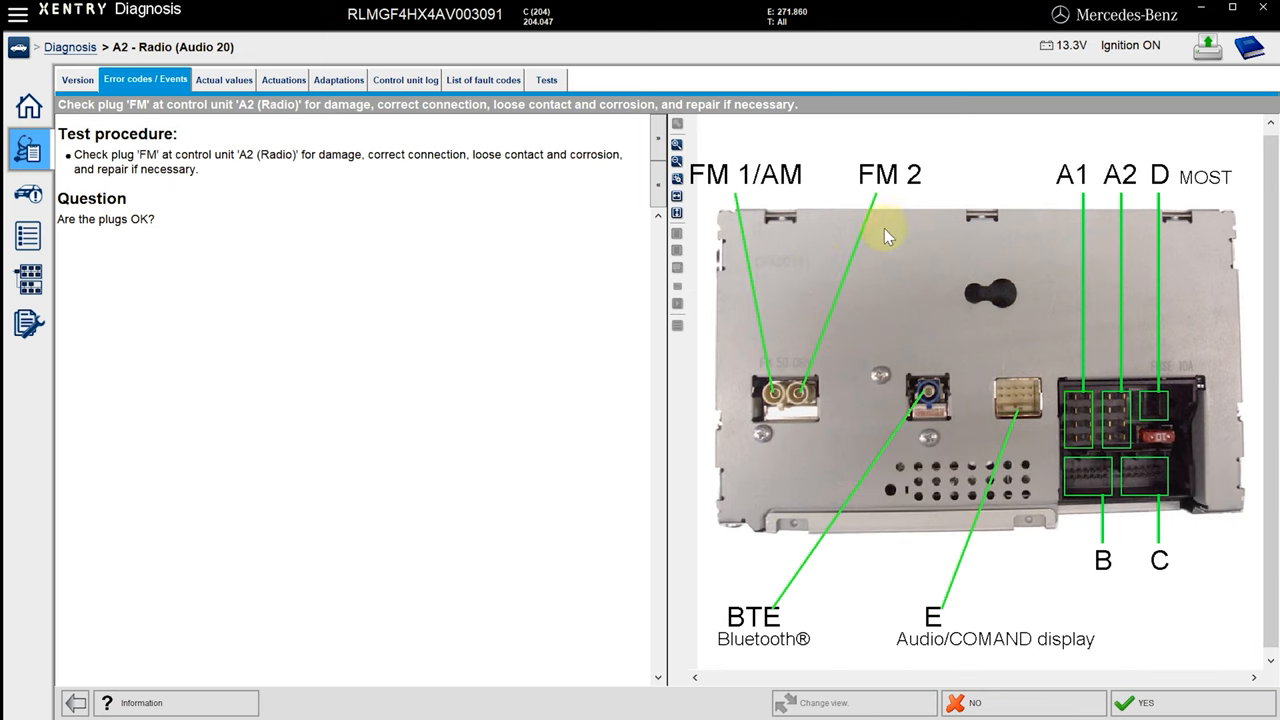
mouse_move(98, 244)
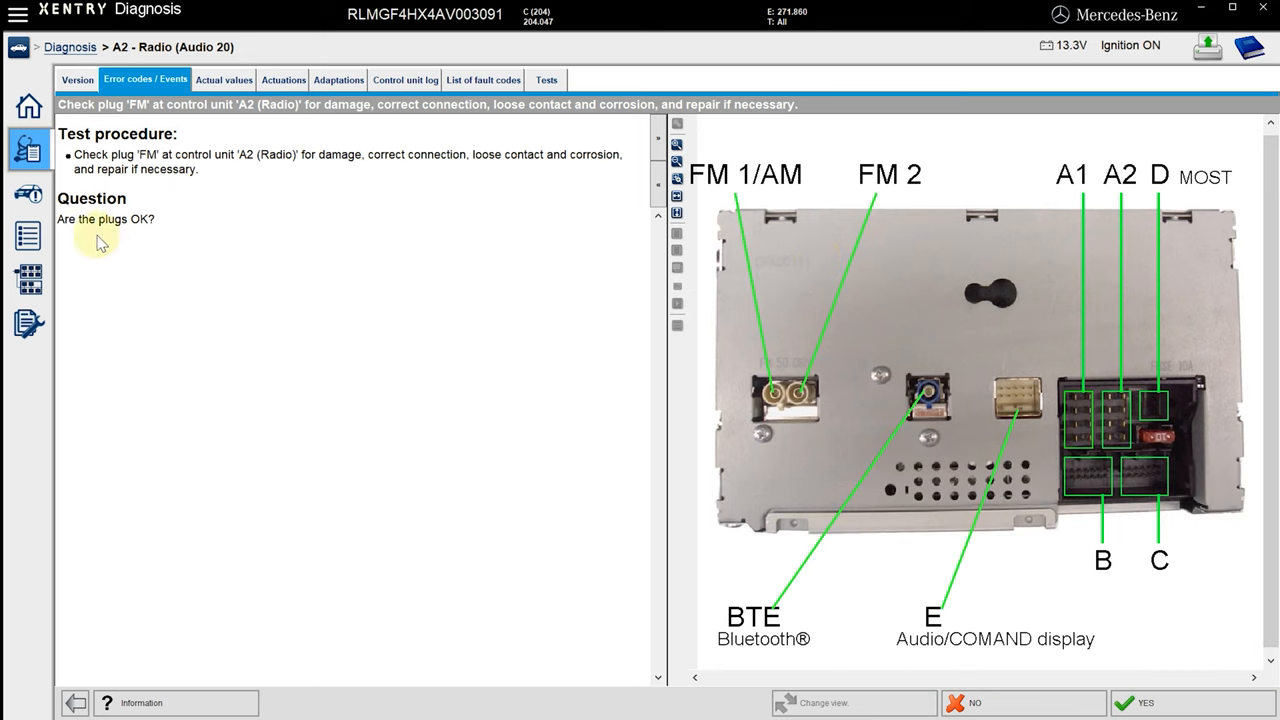
mouse_move(704, 516)
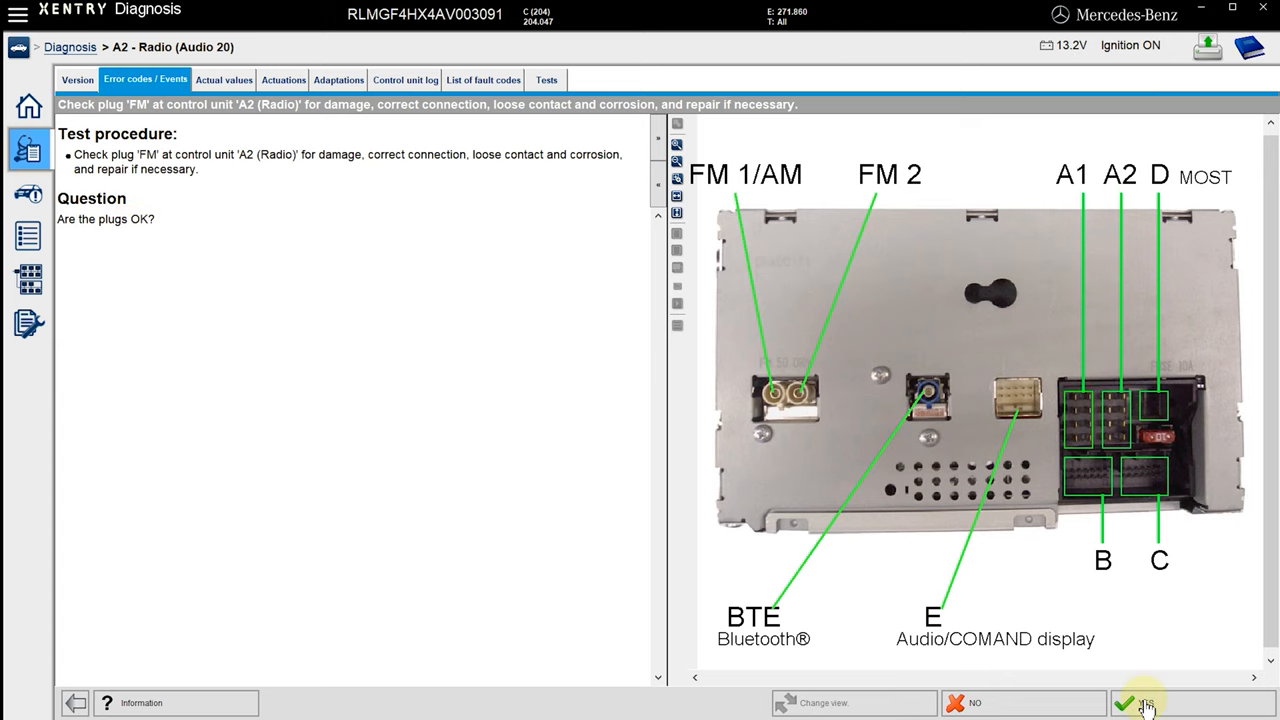
Confirm the FM plugs are OK and continue to the remaining 94D2 tests.
click(1136, 704)
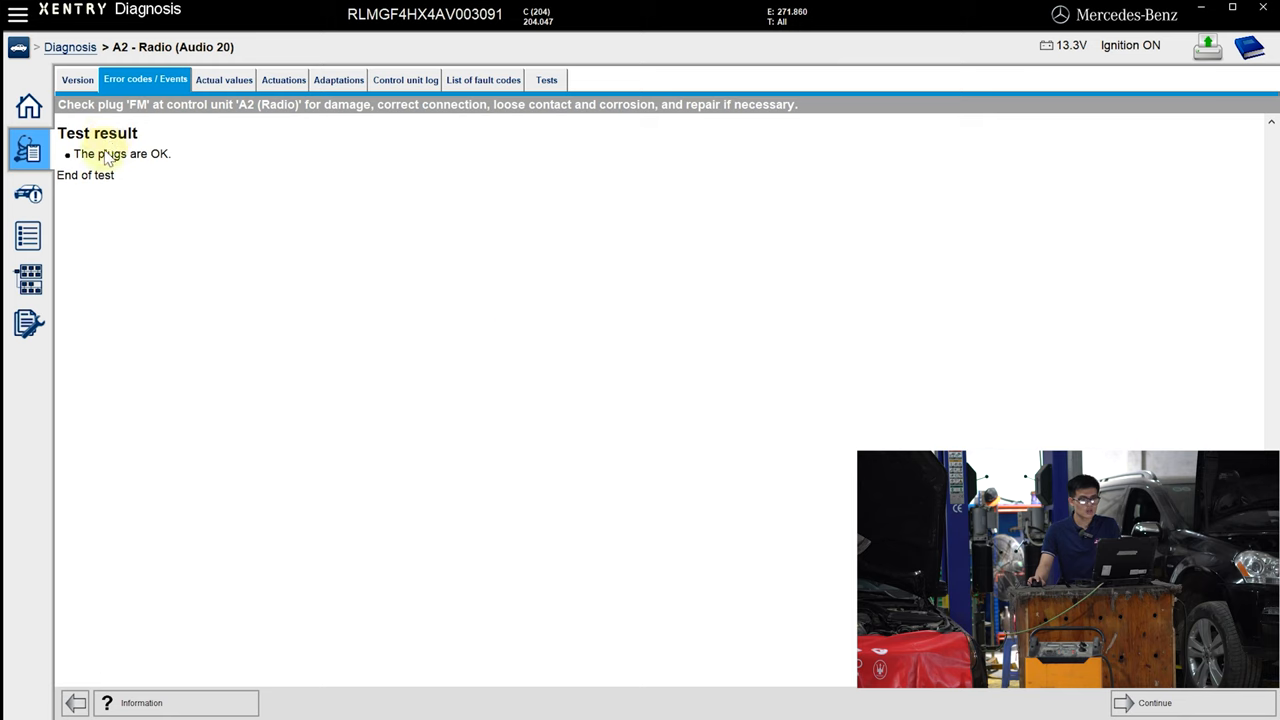
click(1154, 702)
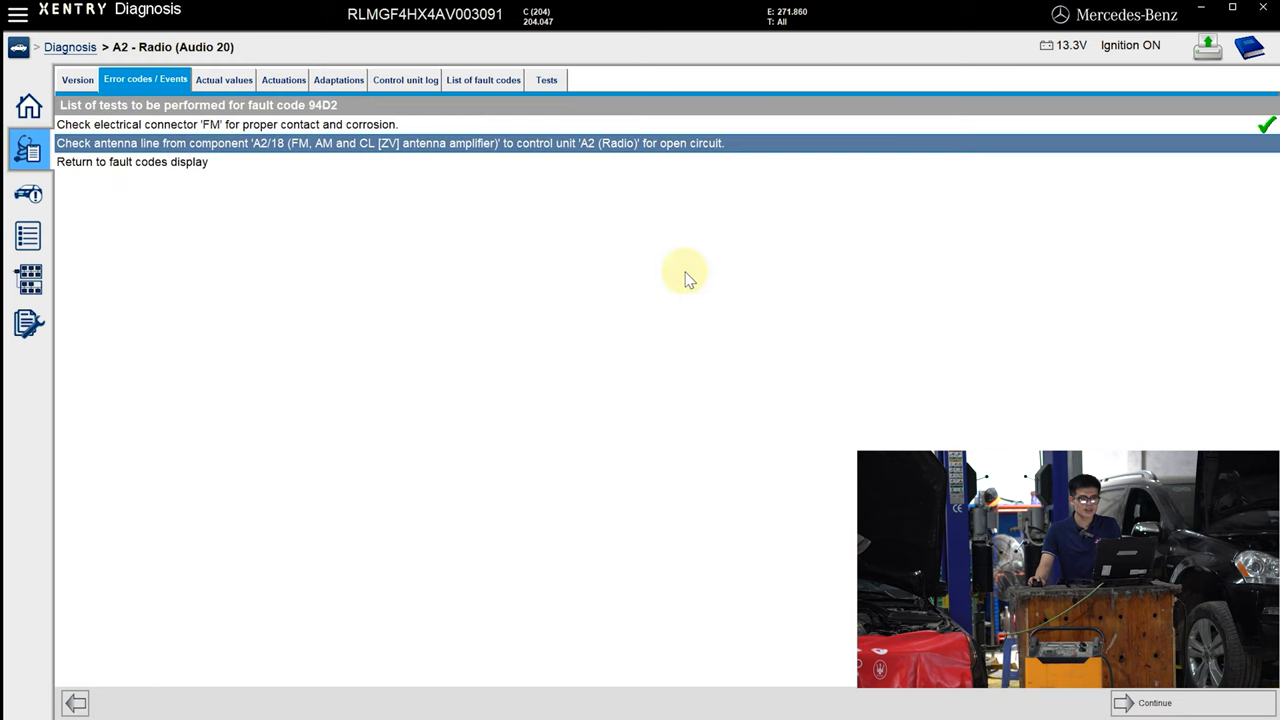
mouse_move(104, 150)
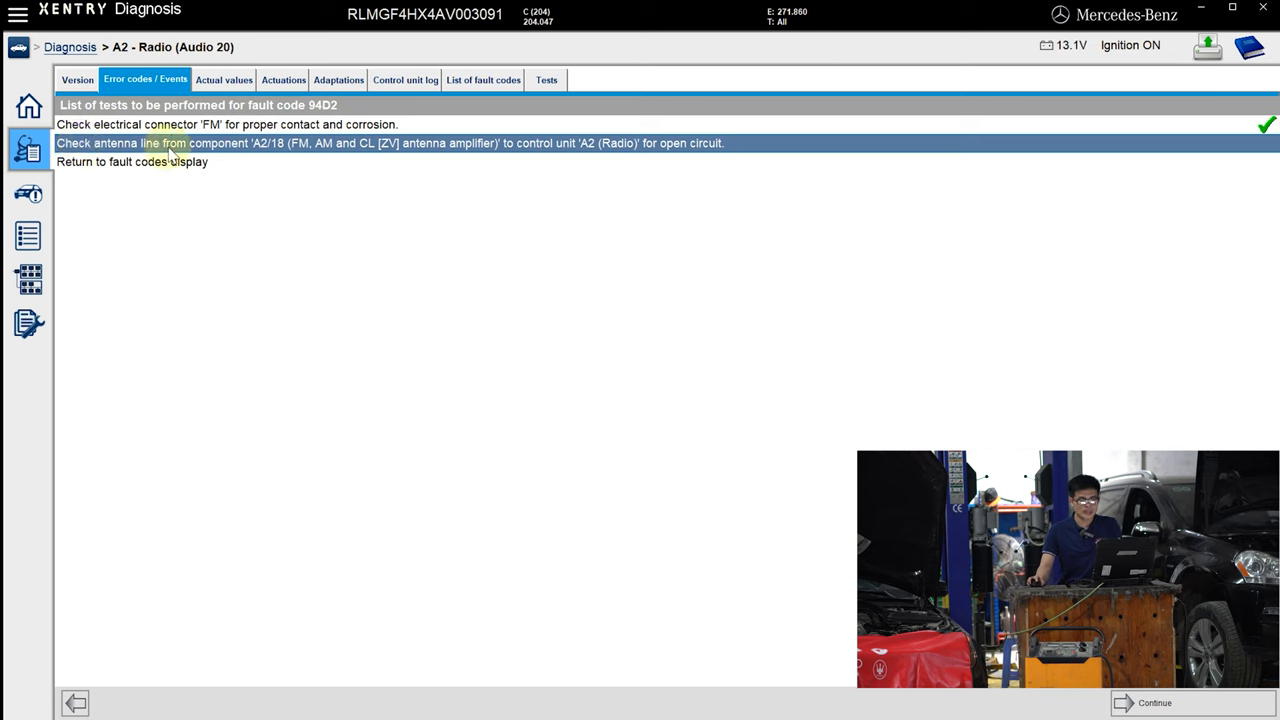
mouse_move(590, 170)
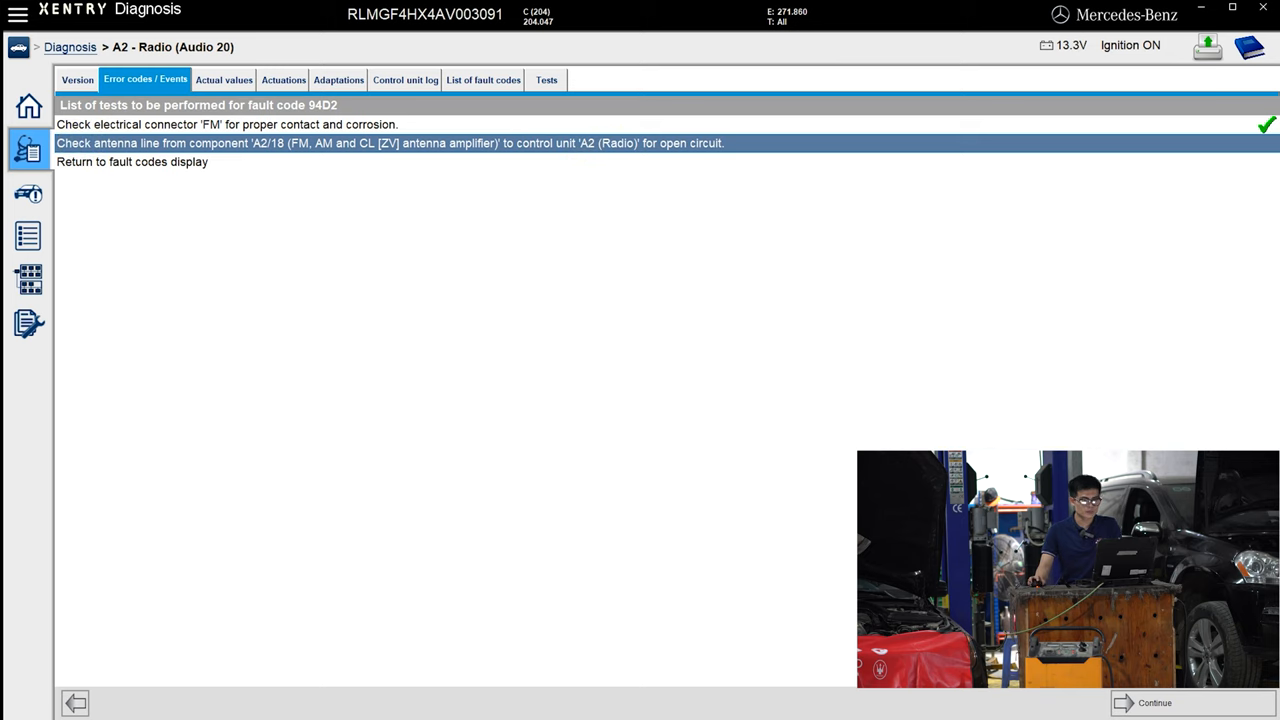
Start the antenna line open-circuit check from A2/18 to A2 with its 0.00–2.00 Ω spec.
click(1154, 702)
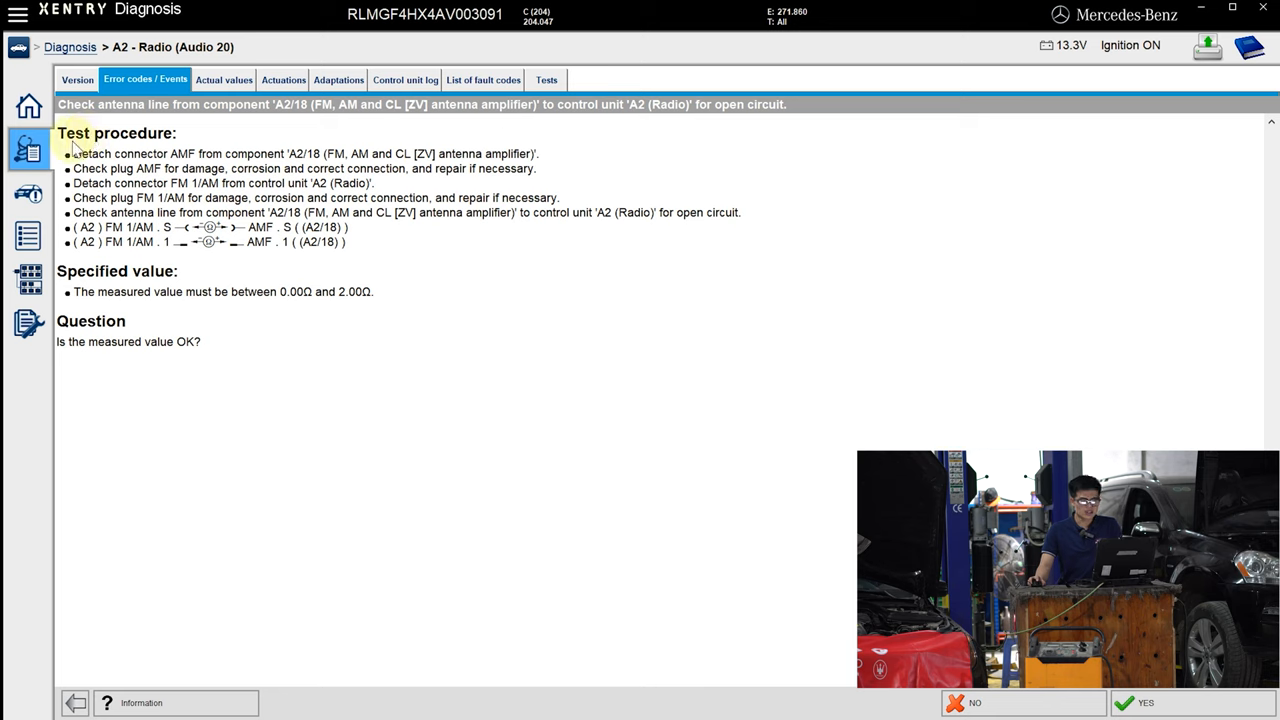
mouse_move(184, 152)
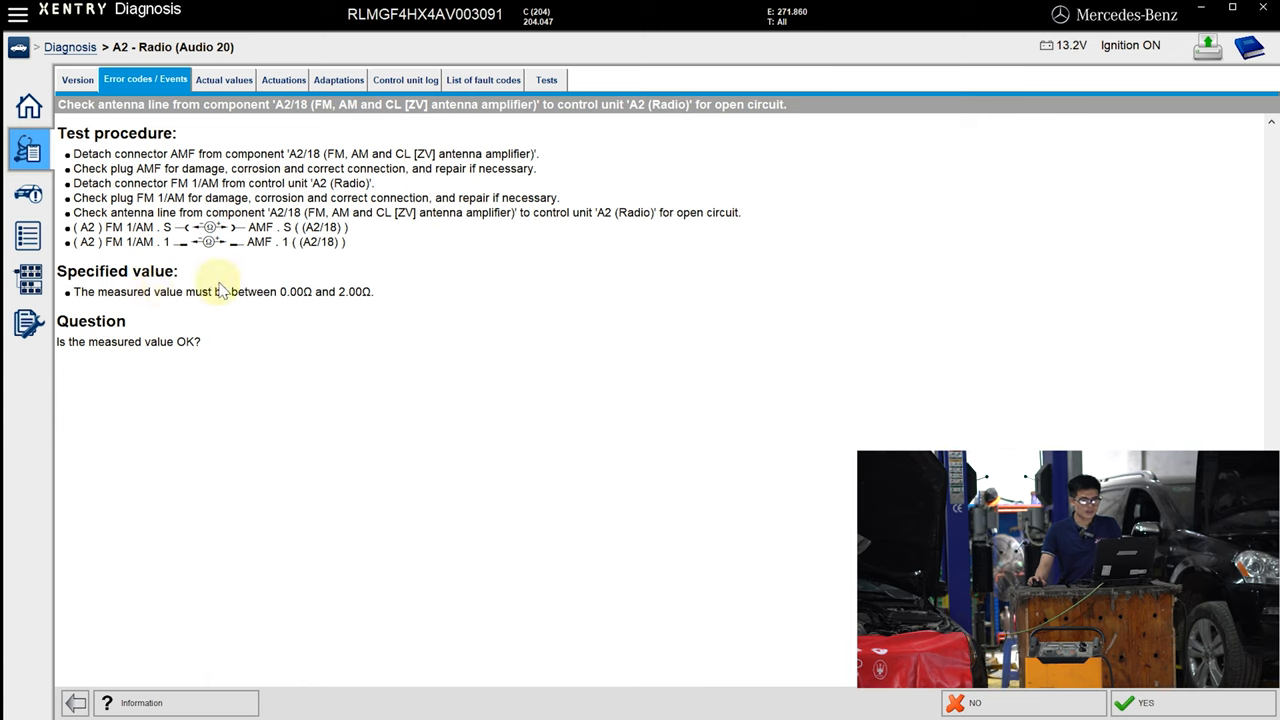
mouse_move(278, 310)
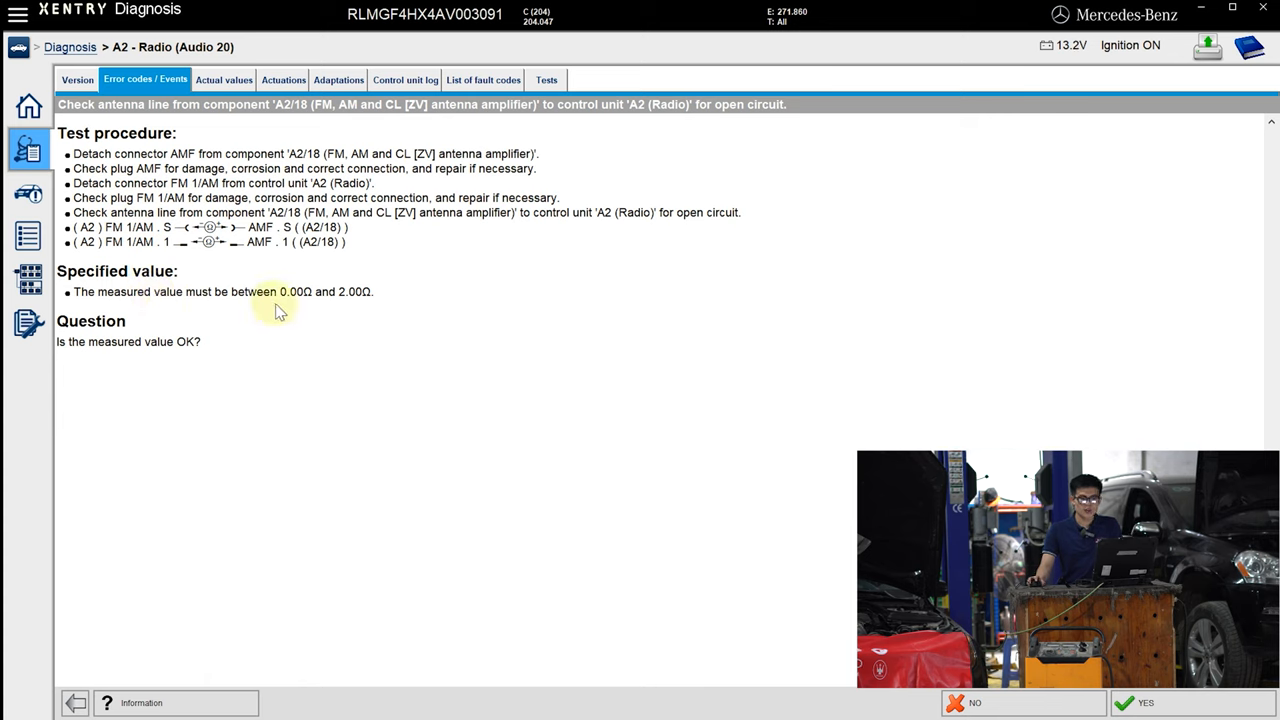
mouse_move(364, 304)
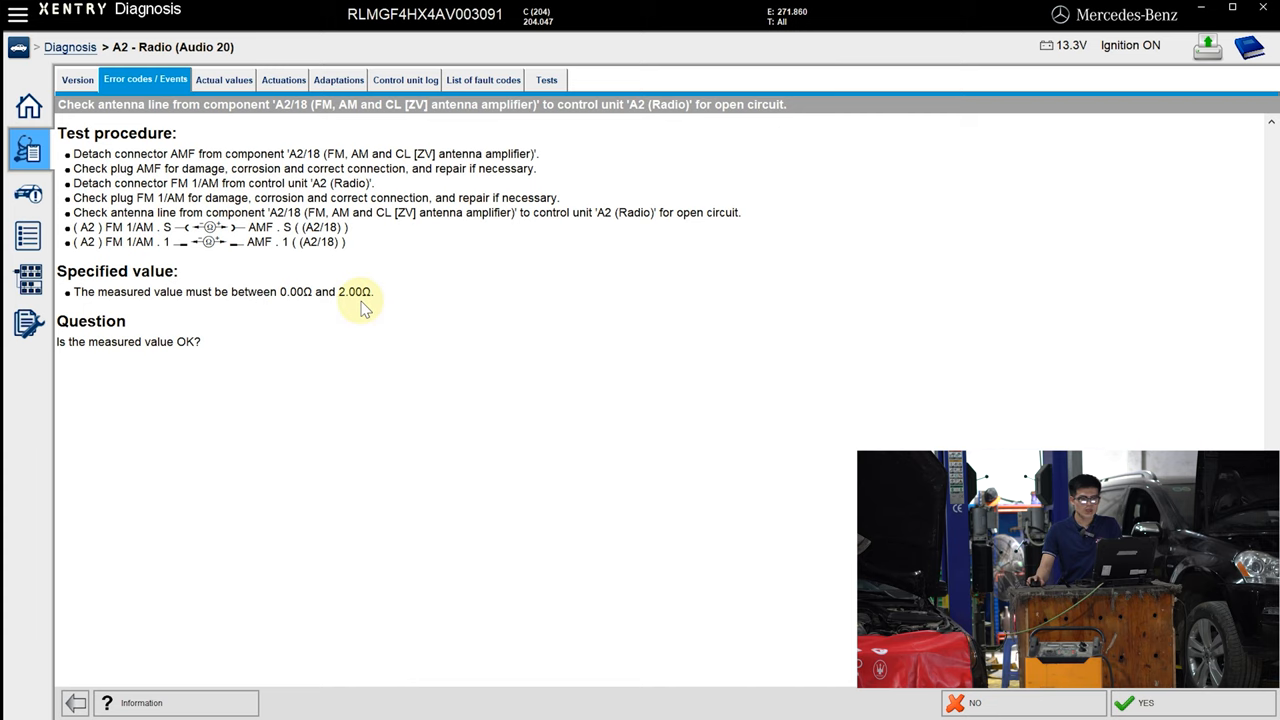
mouse_move(164, 332)
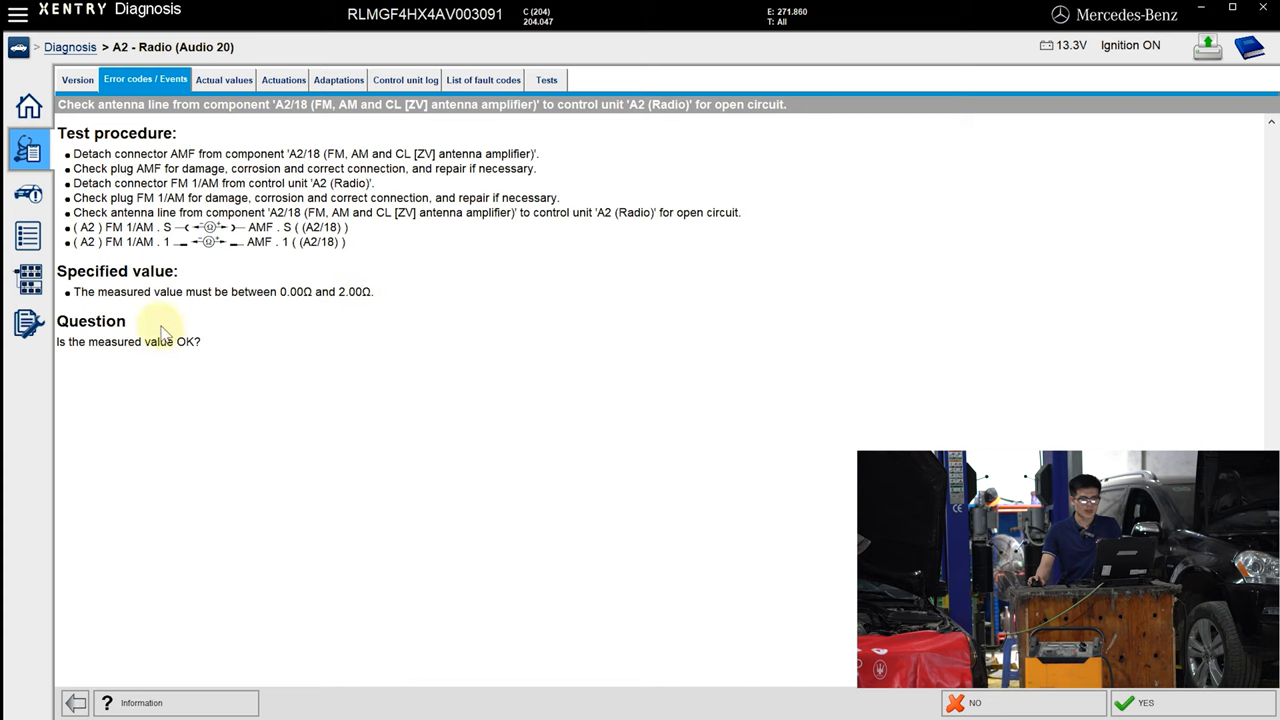
mouse_move(450, 430)
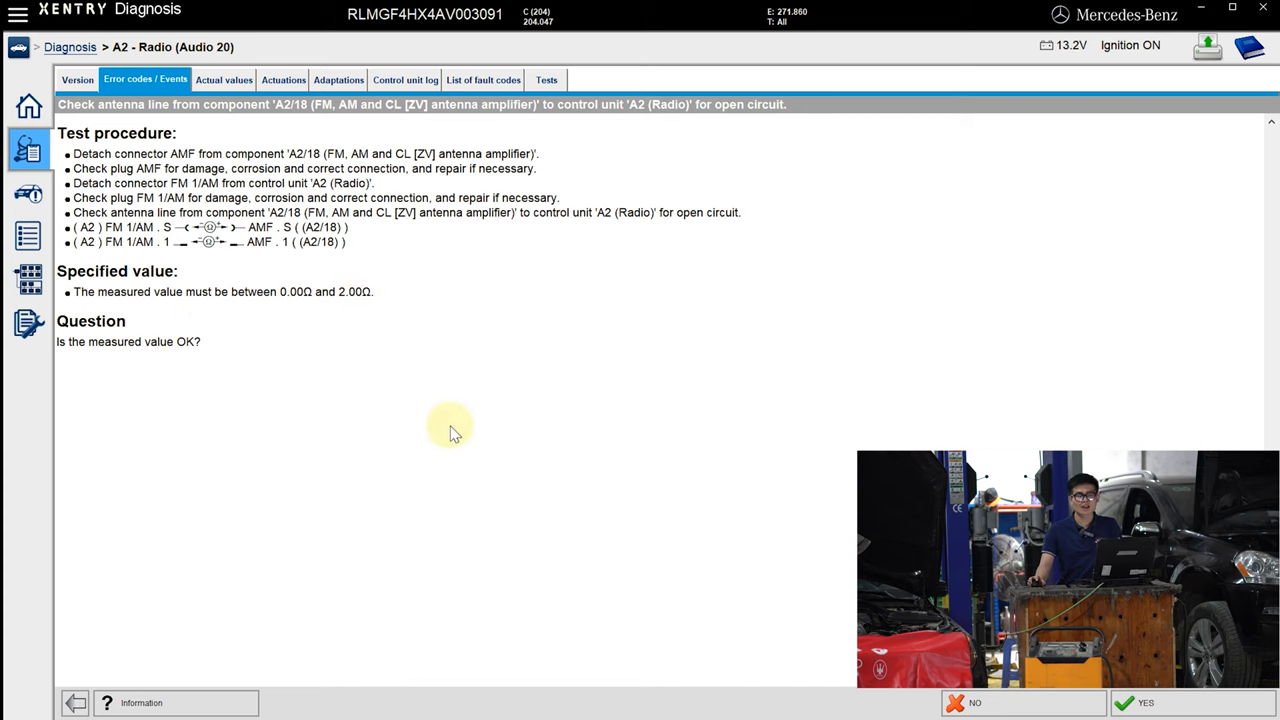
mouse_move(420, 316)
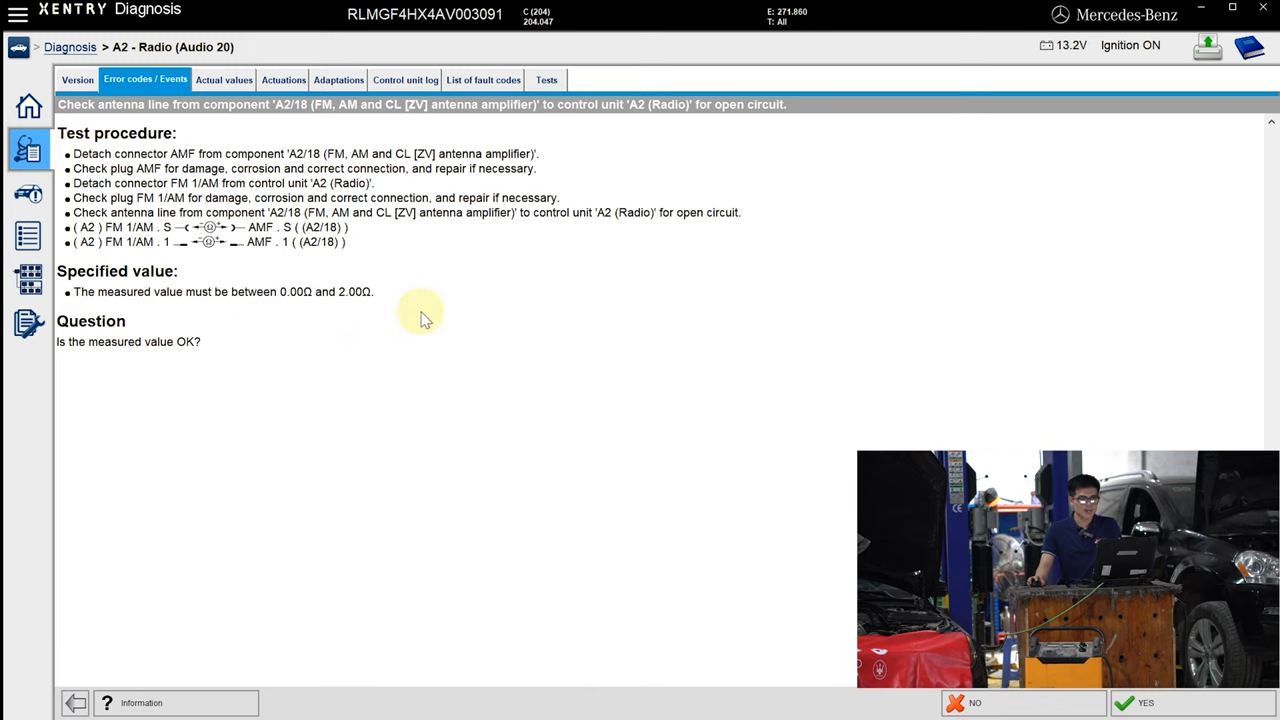
mouse_move(252, 320)
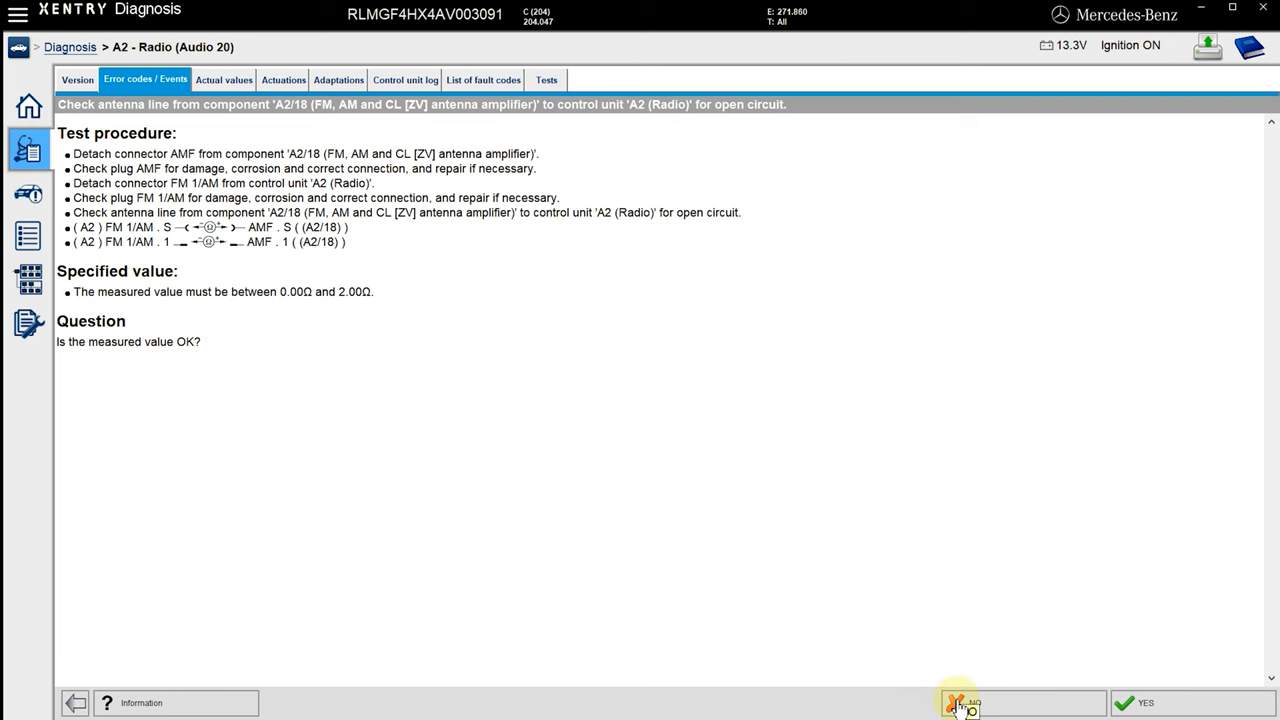
Answer NO to 'Is the measured value OK?' so the line to A2/18 is judged defective.
click(956, 702)
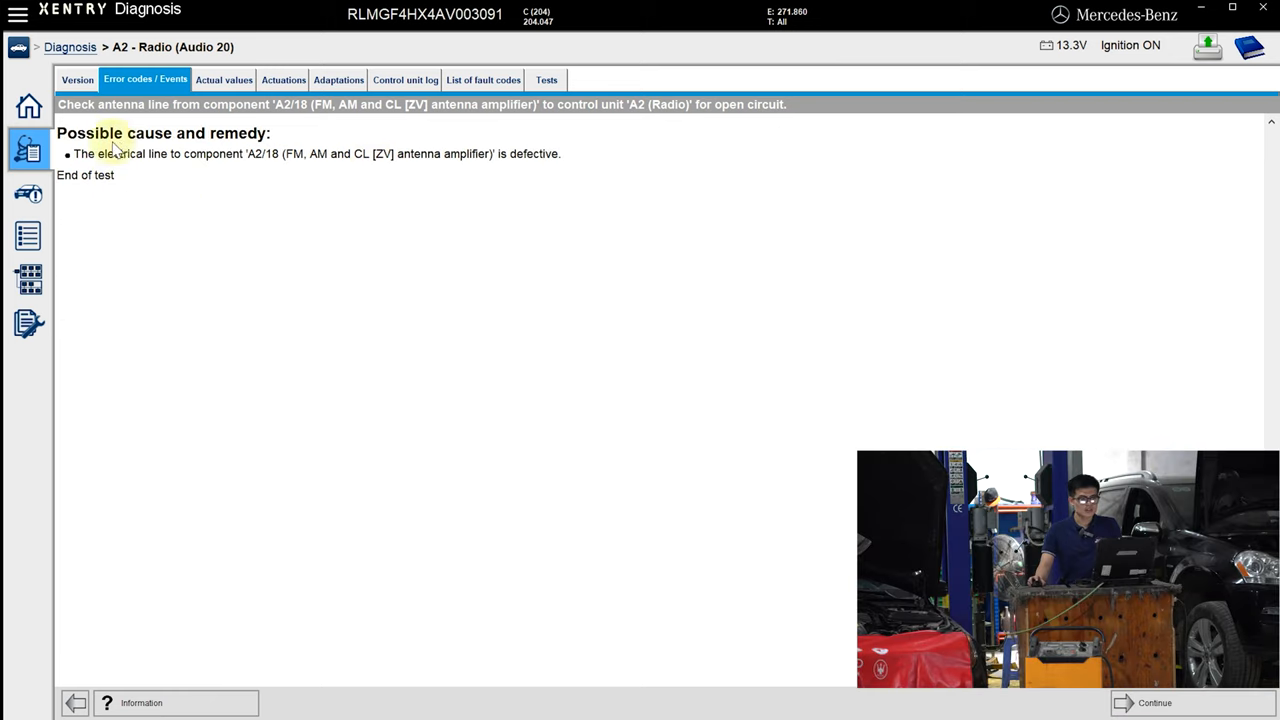
mouse_move(152, 164)
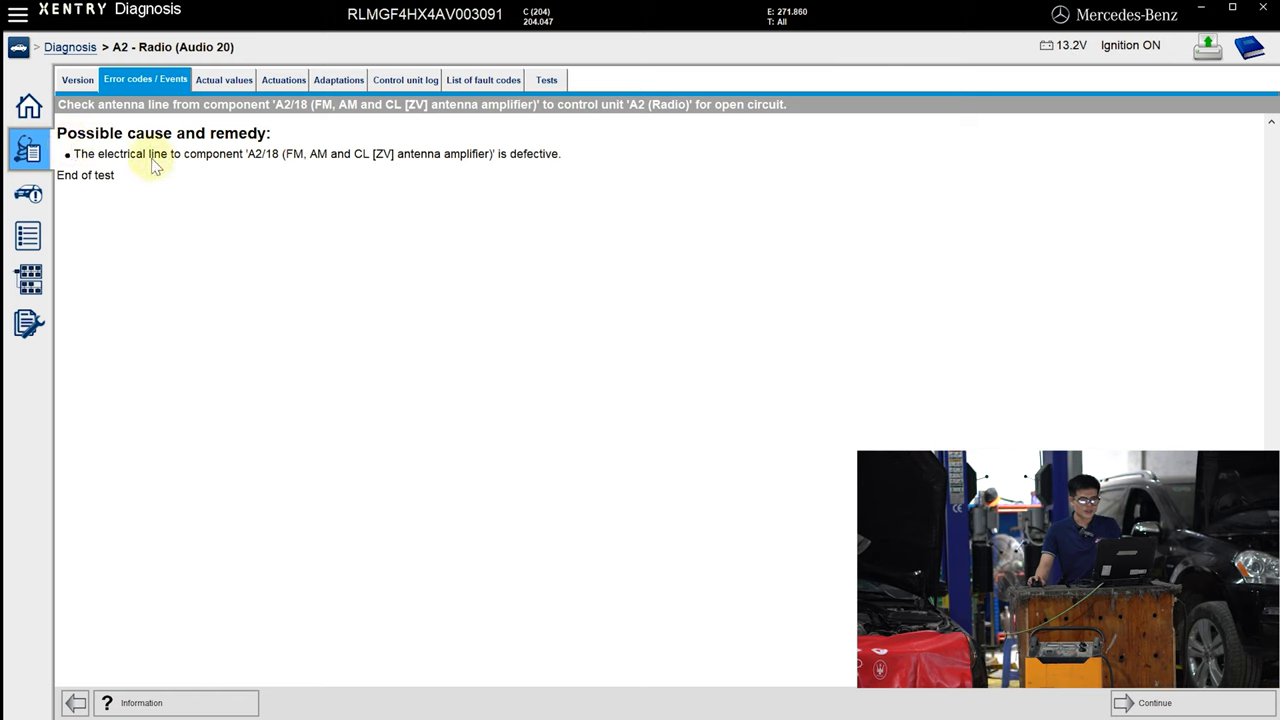
mouse_move(344, 164)
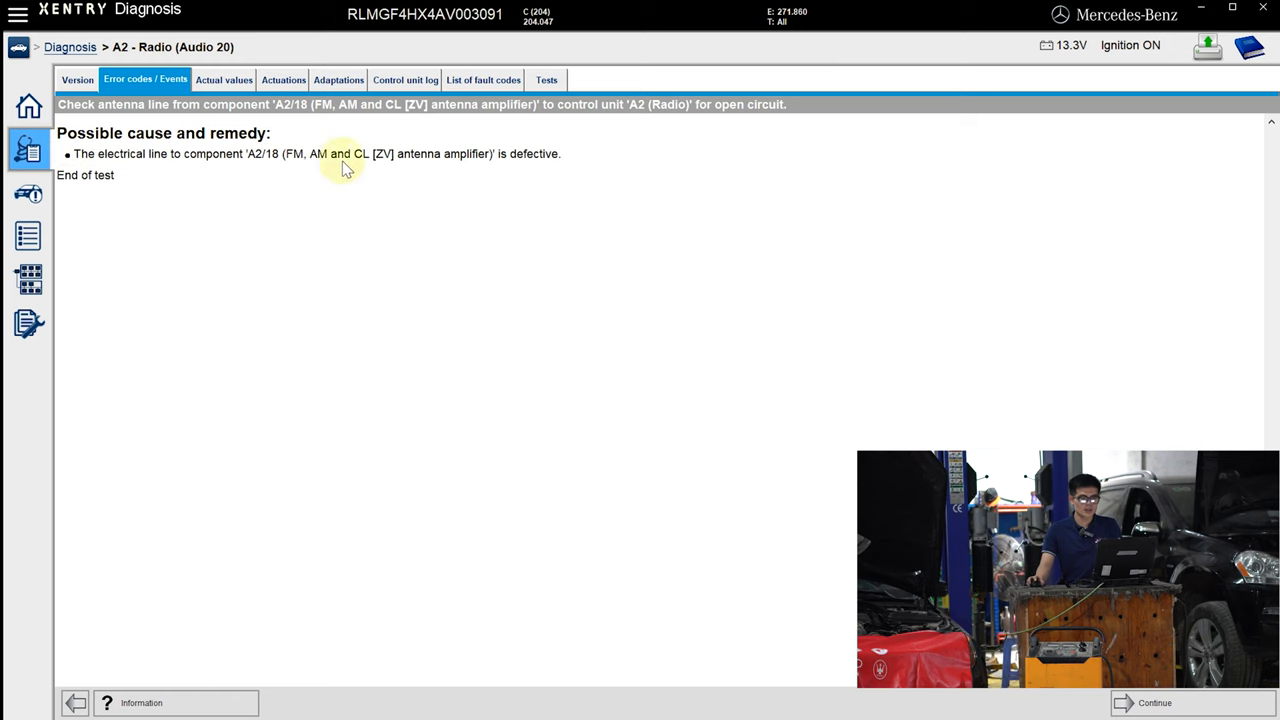
mouse_move(1048, 696)
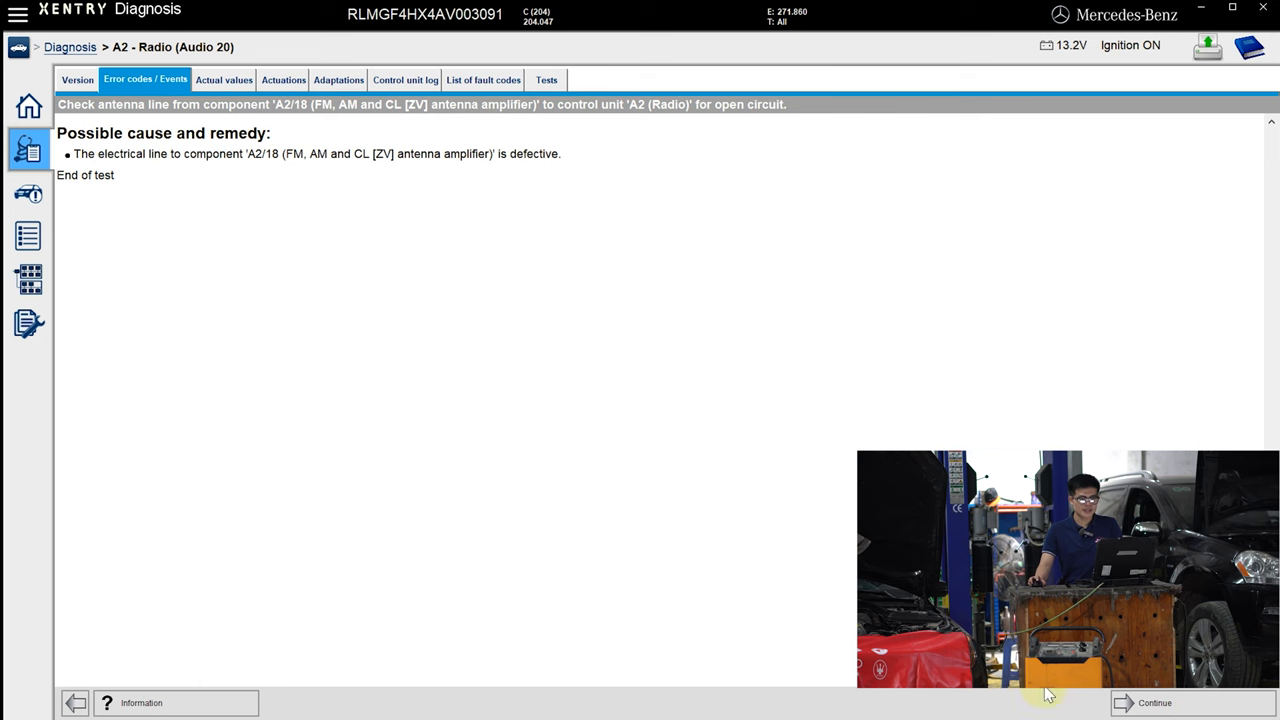
Continue out of the finished test back to the radio's fault code list.
click(1150, 702)
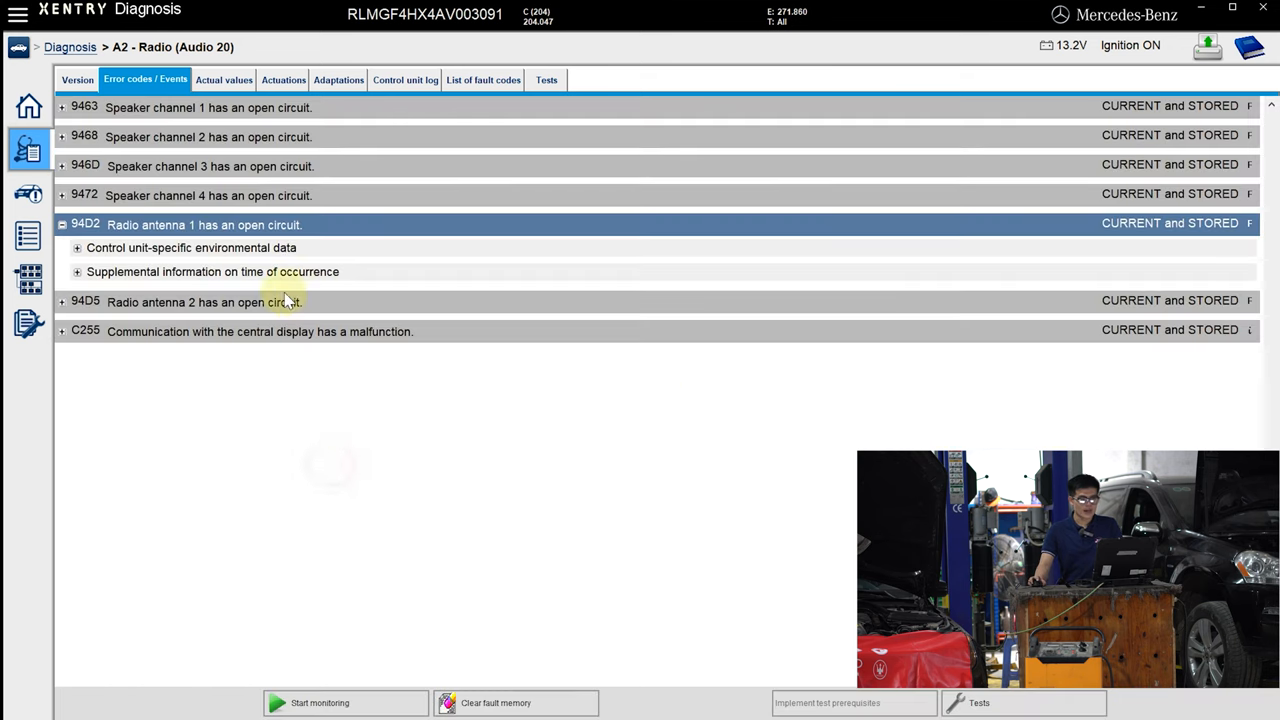
mouse_move(780, 200)
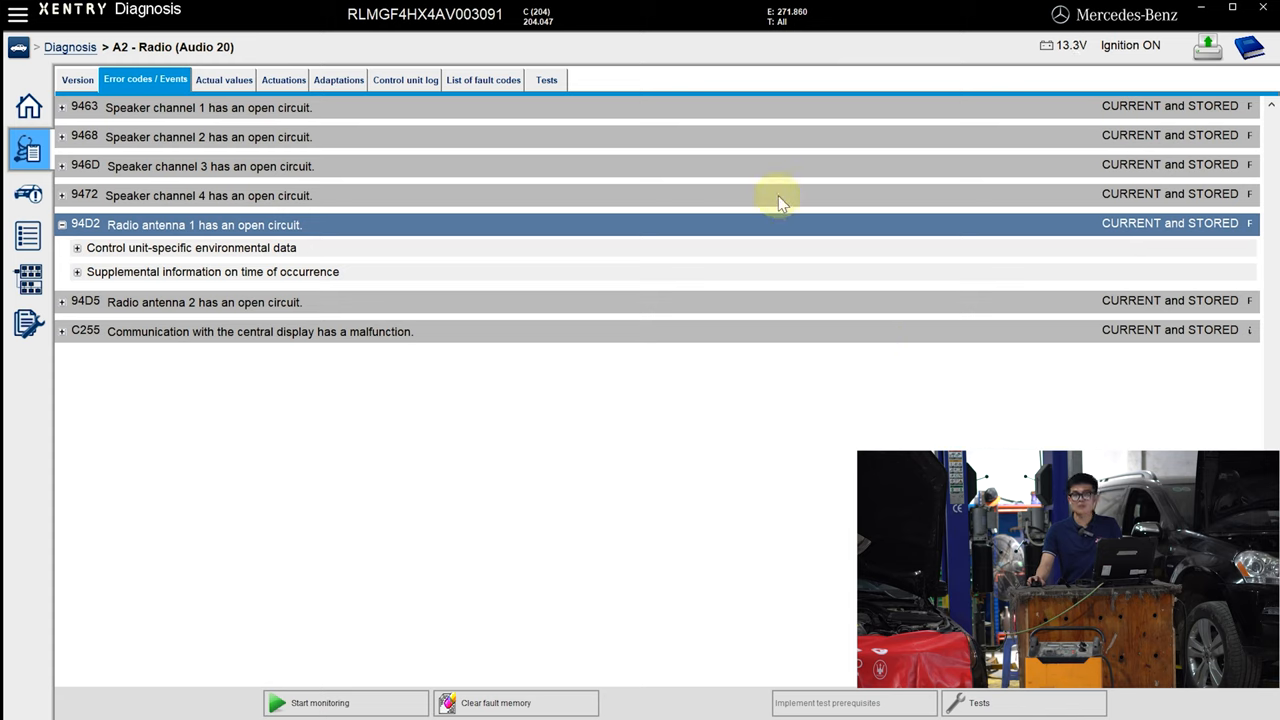
mouse_move(738, 192)
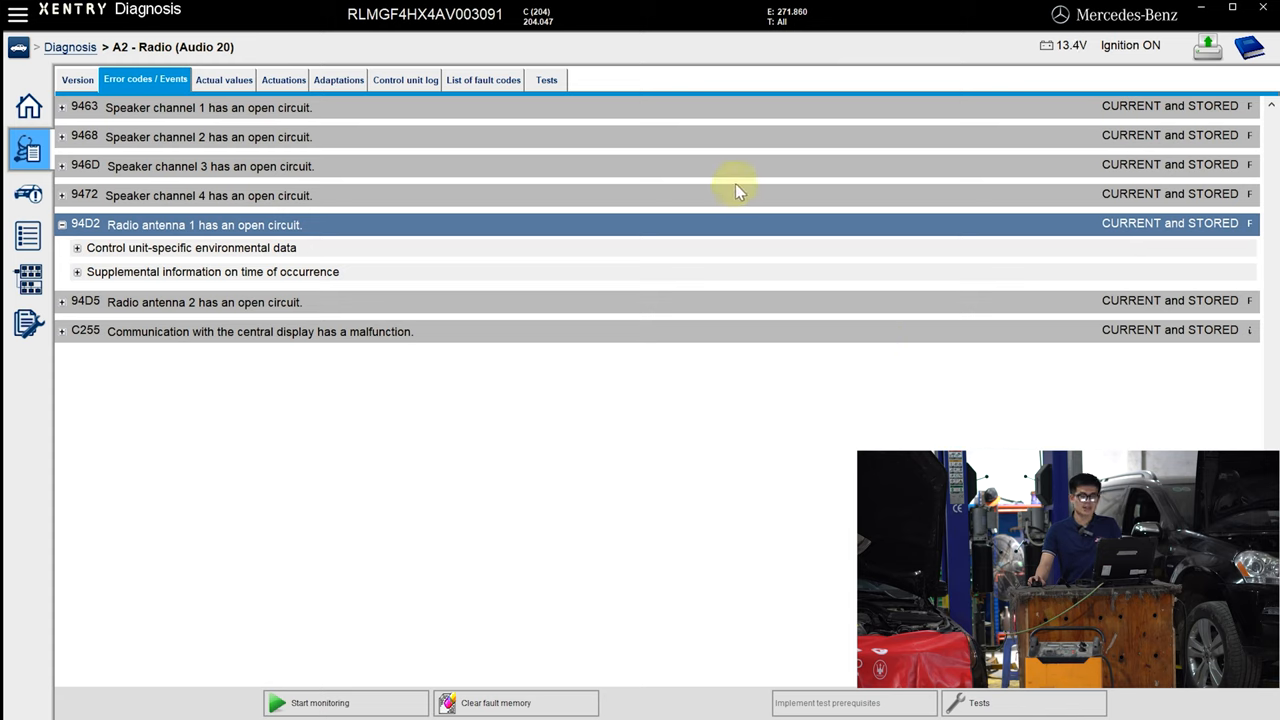
mouse_move(540, 660)
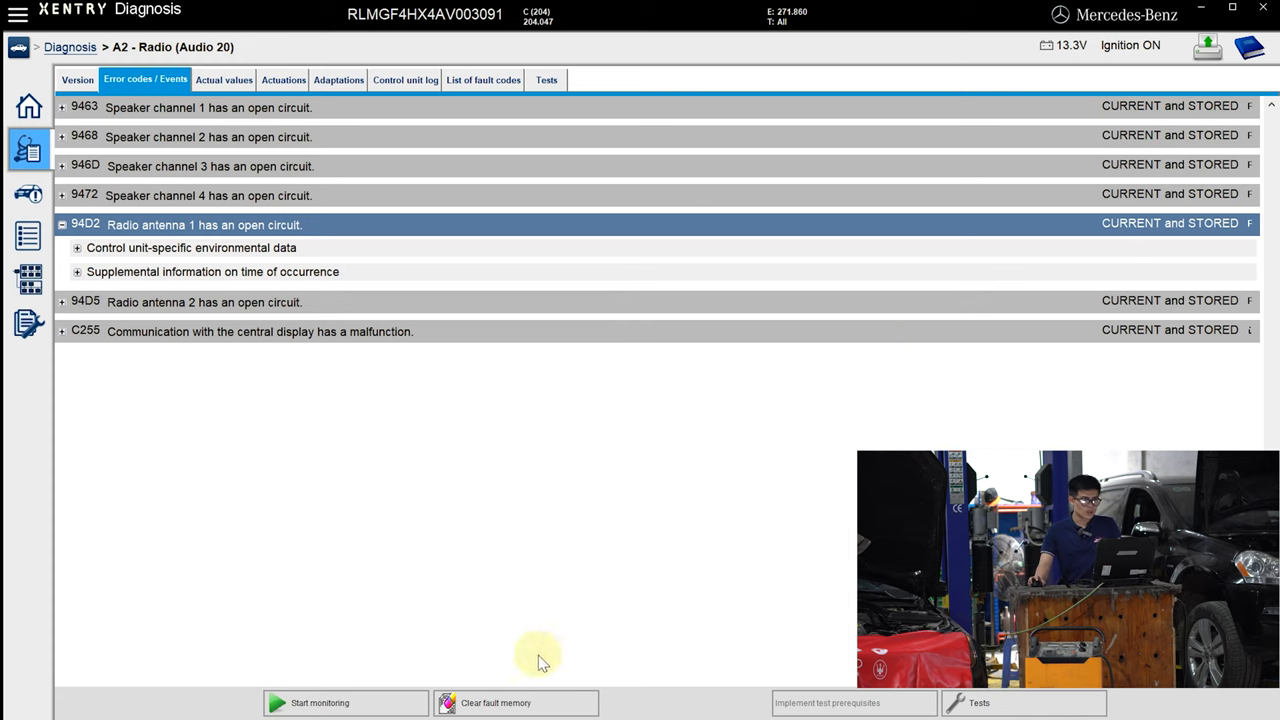
mouse_move(516, 702)
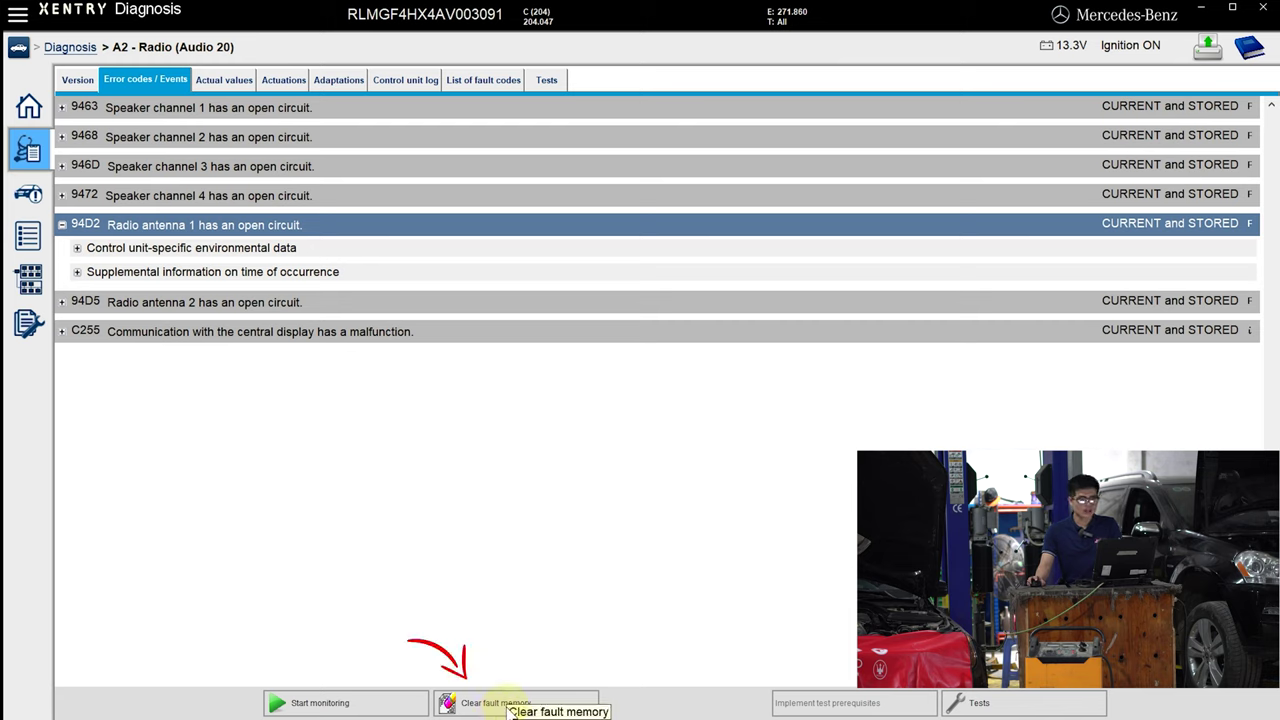